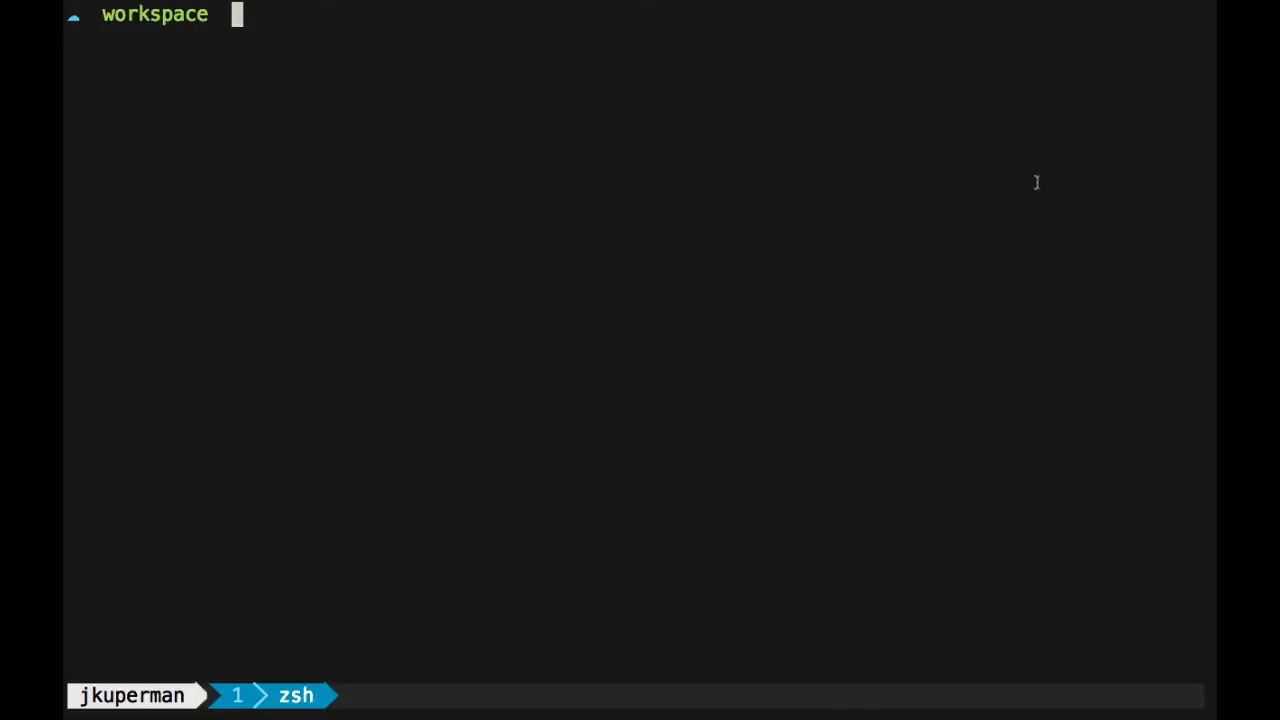
Step: List the workspace (css, index.html, scripts) and scripts folder contents, then view files in vim
type("ls")
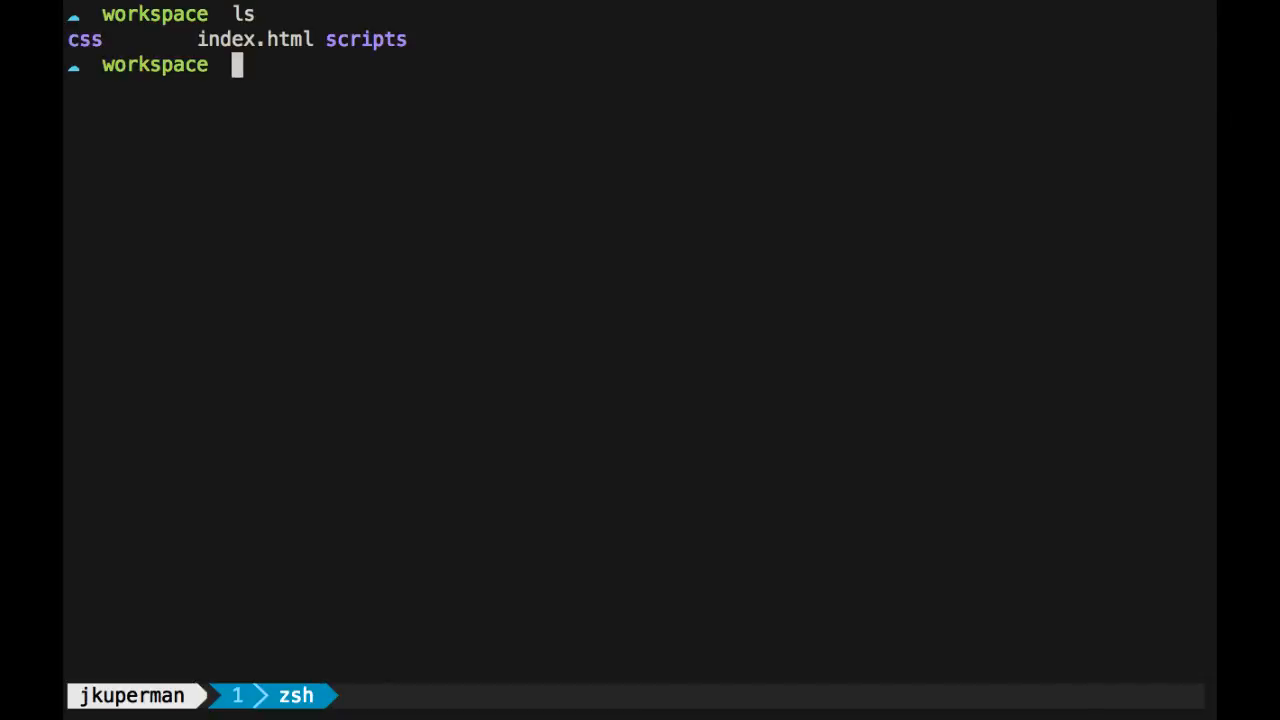
type("la")
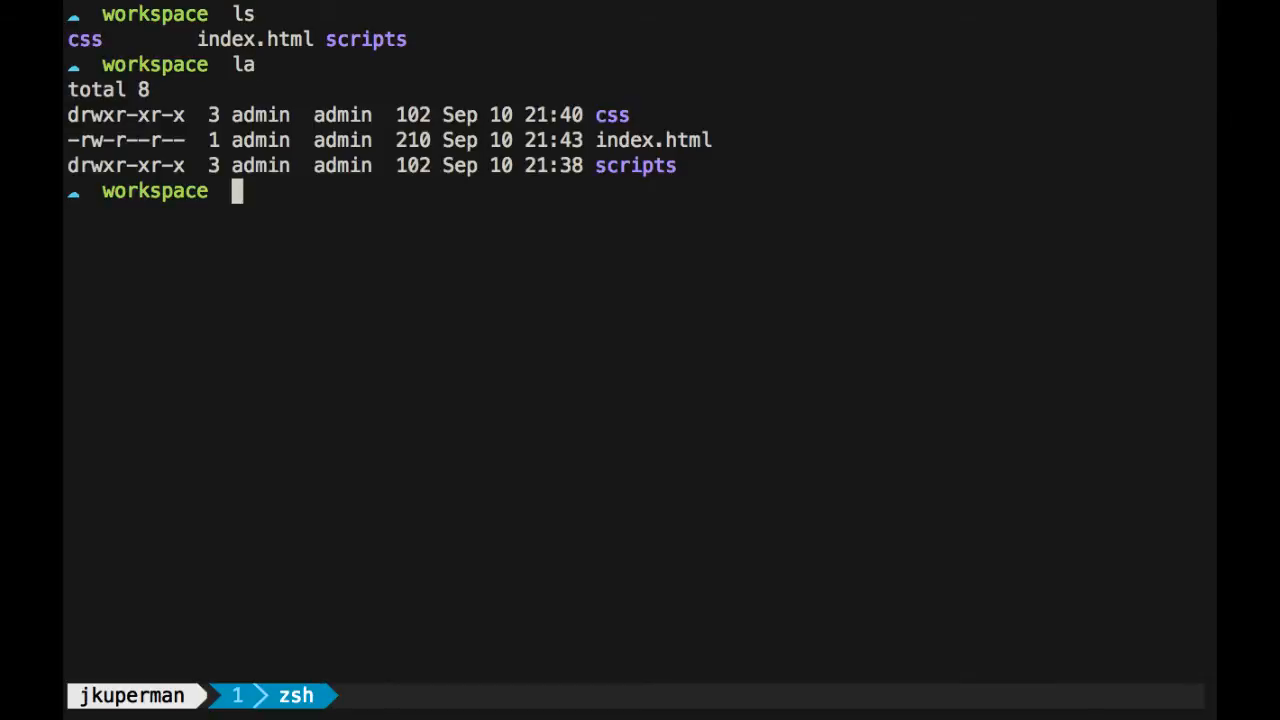
type("ls css")
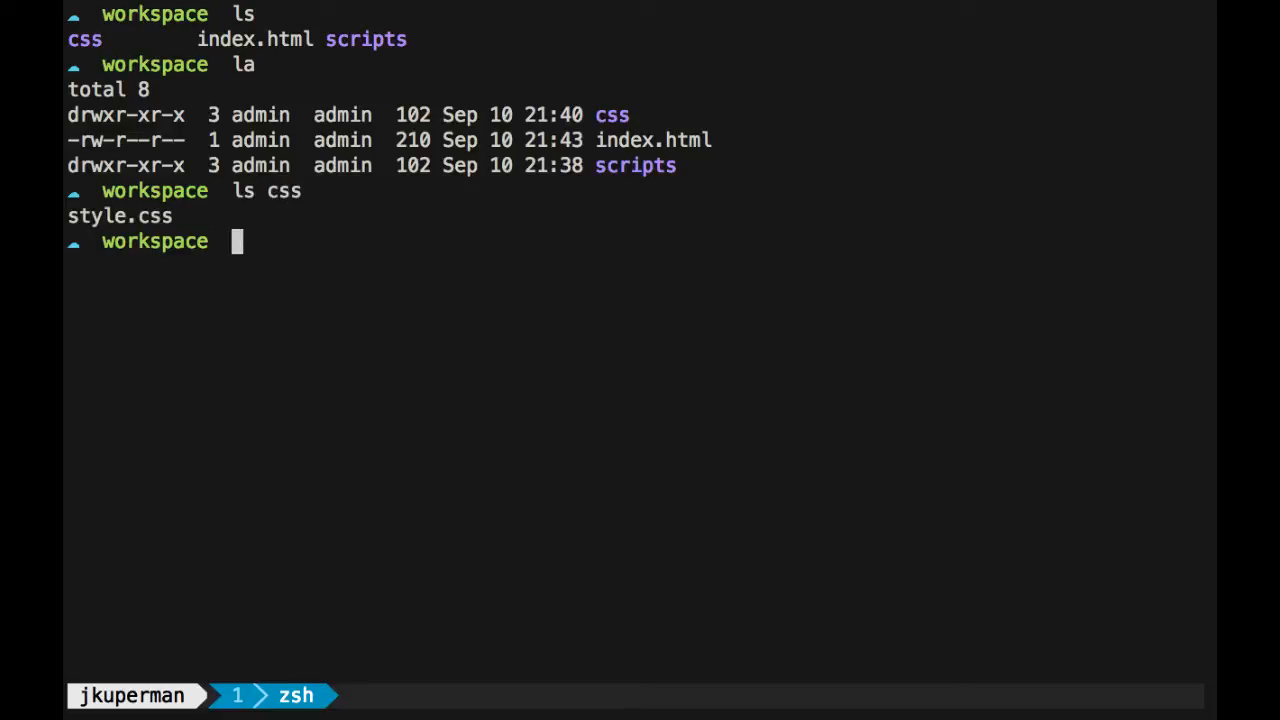
type("ls scripts/")
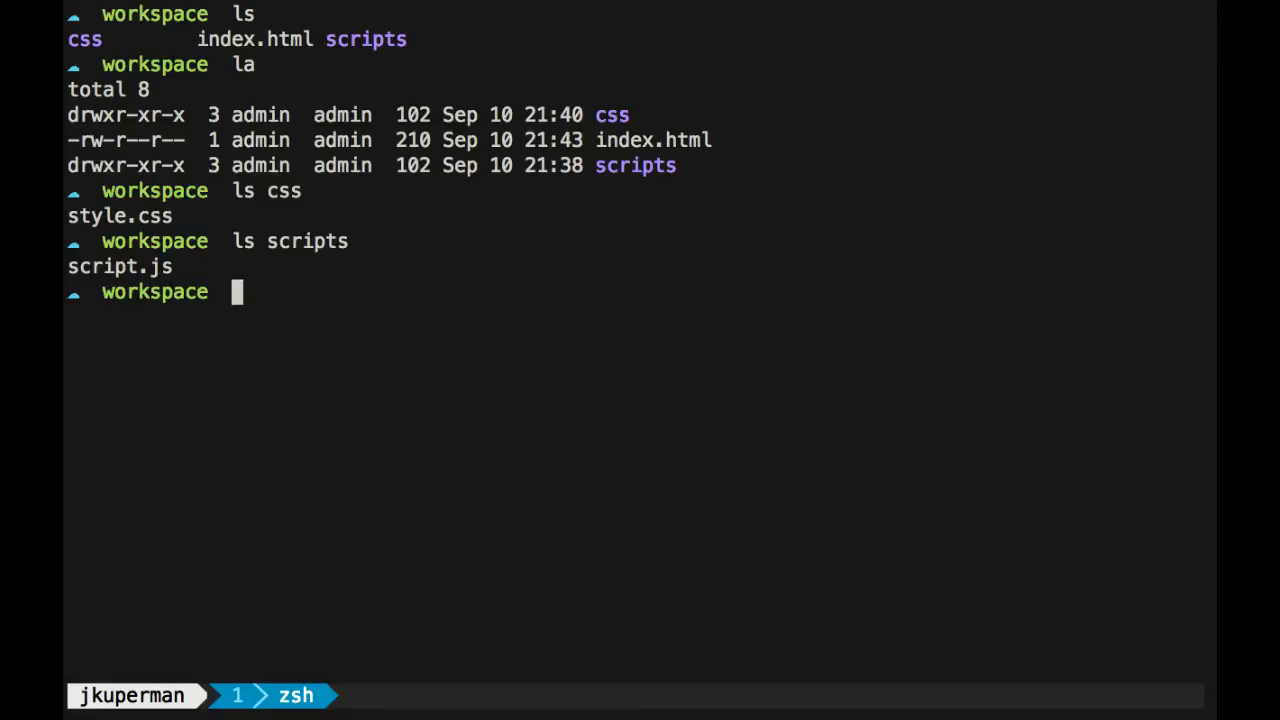
type("vim index.html")
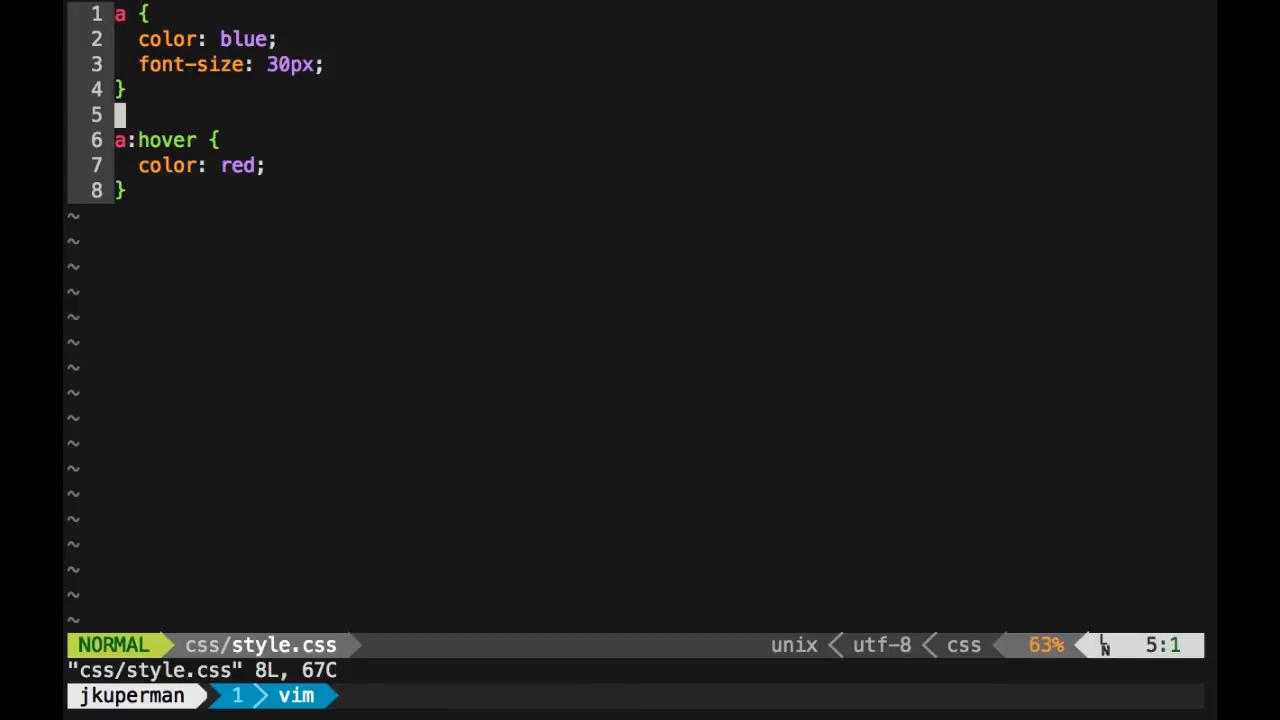
mouse_move(285, 158)
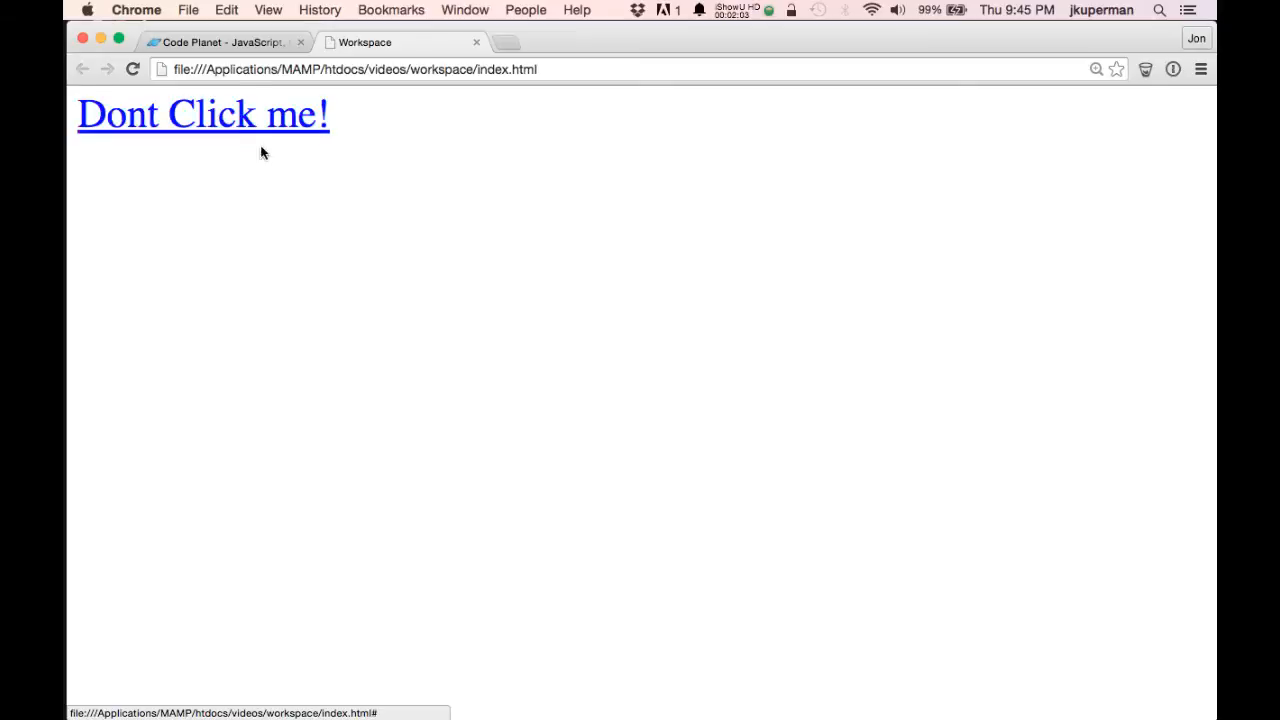
mouse_move(417, 273)
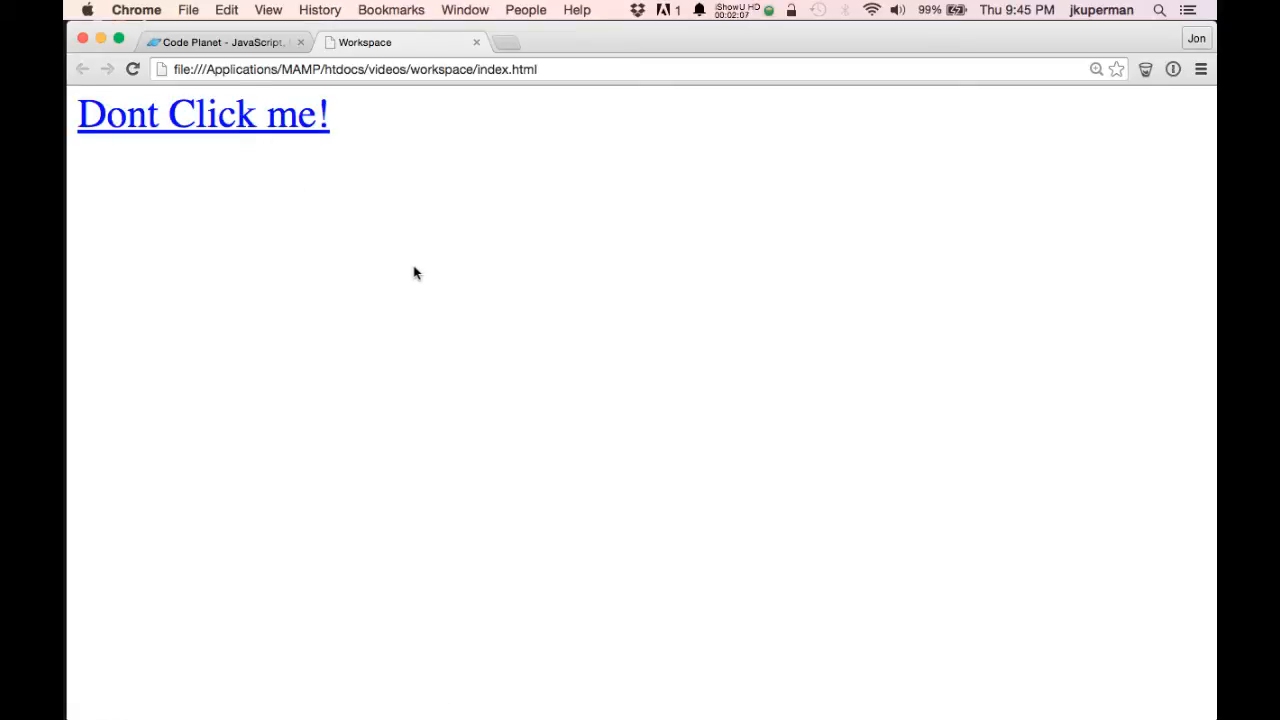
Step: Open DevTools on the Dont Click me! page and switch over to Finder
key("F12")
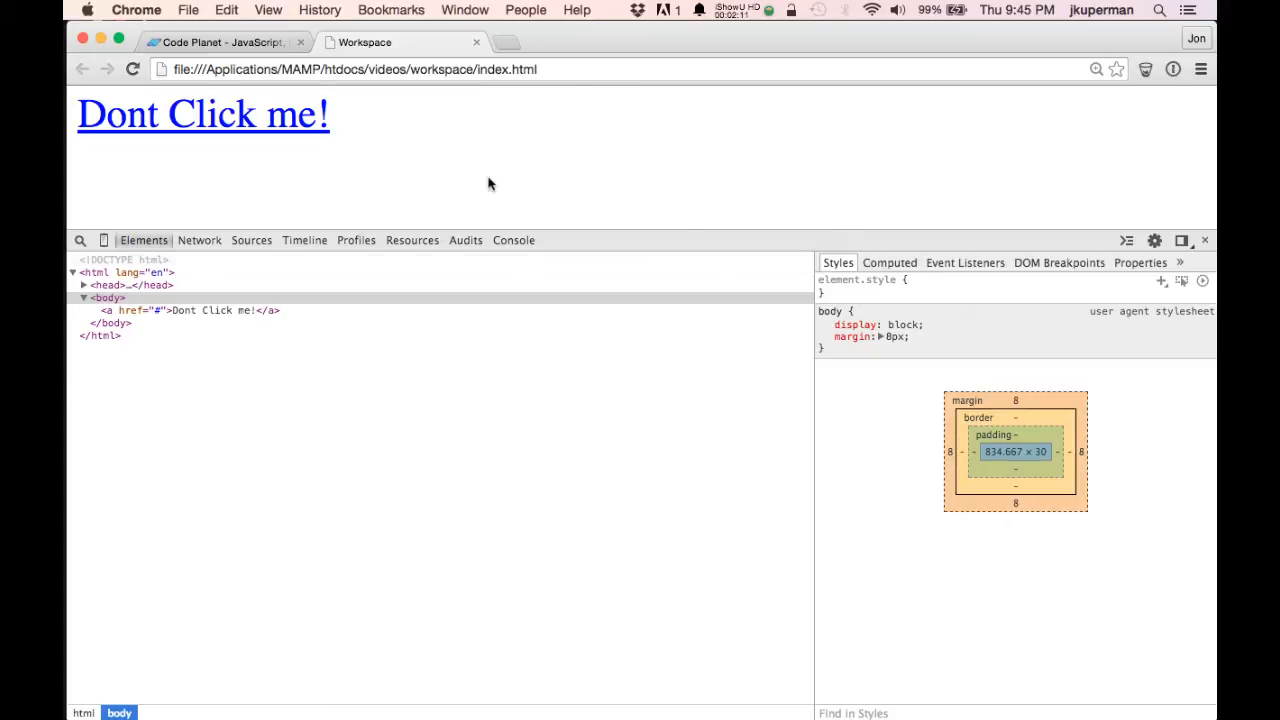
key("cmd+tab")
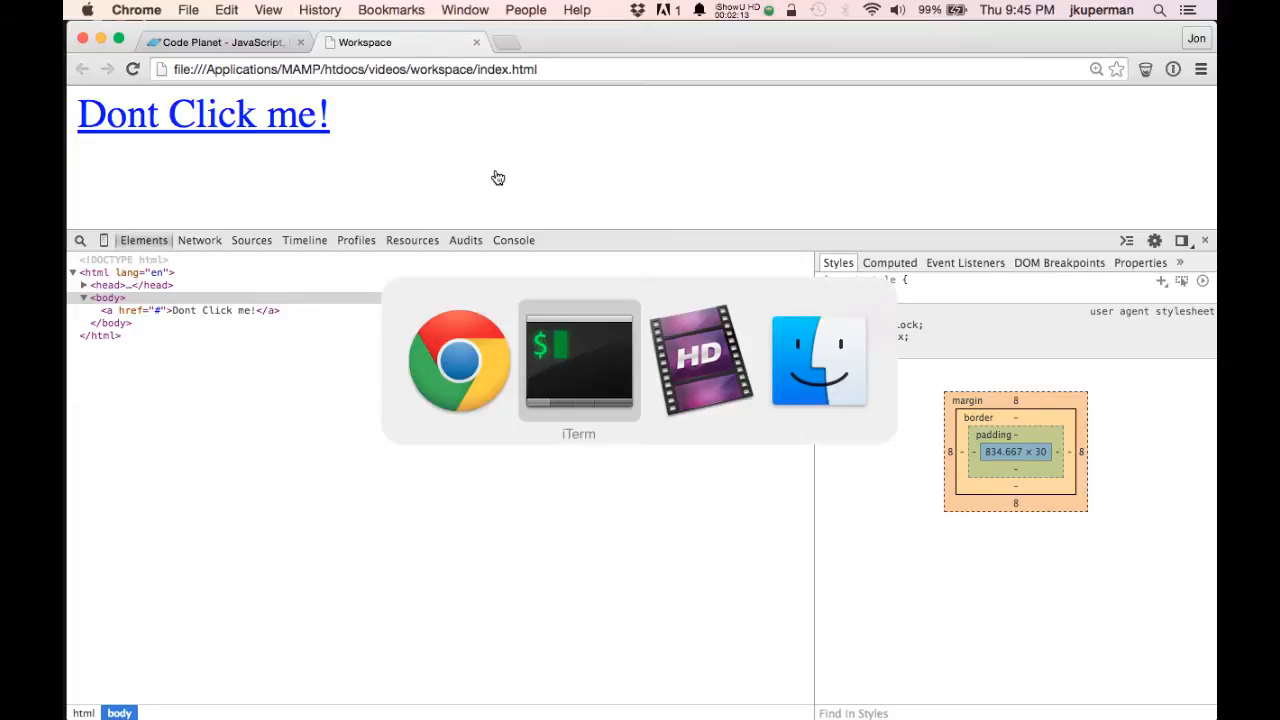
left_click(818, 360)
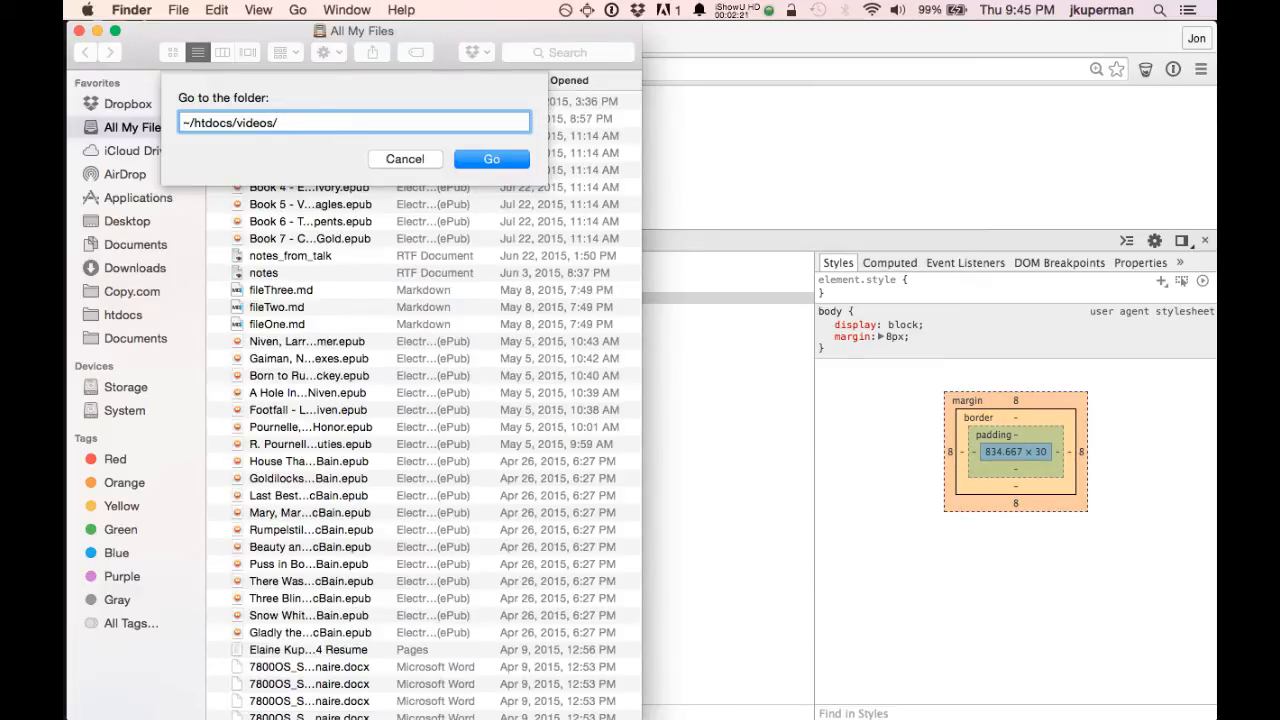
Step: Drag the workspace folder from htdocs/videos into the DevTools Sources navigator
left_click(491, 159)
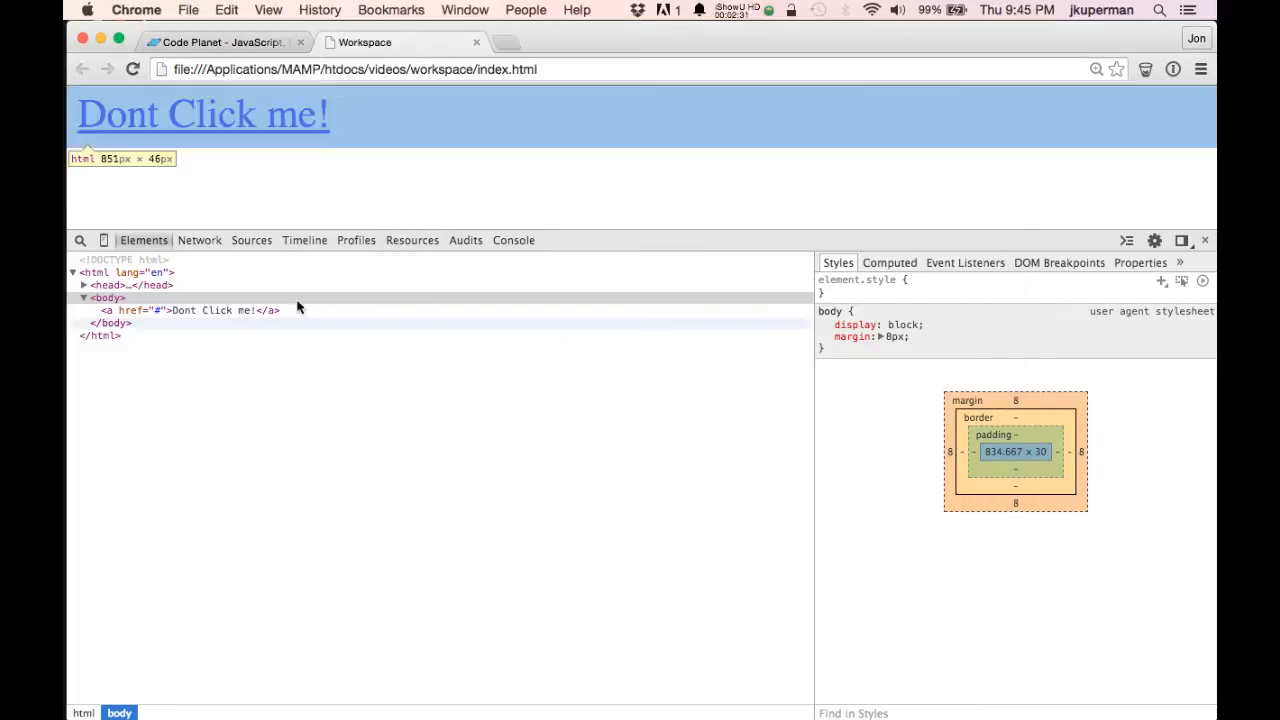
left_click(251, 240)
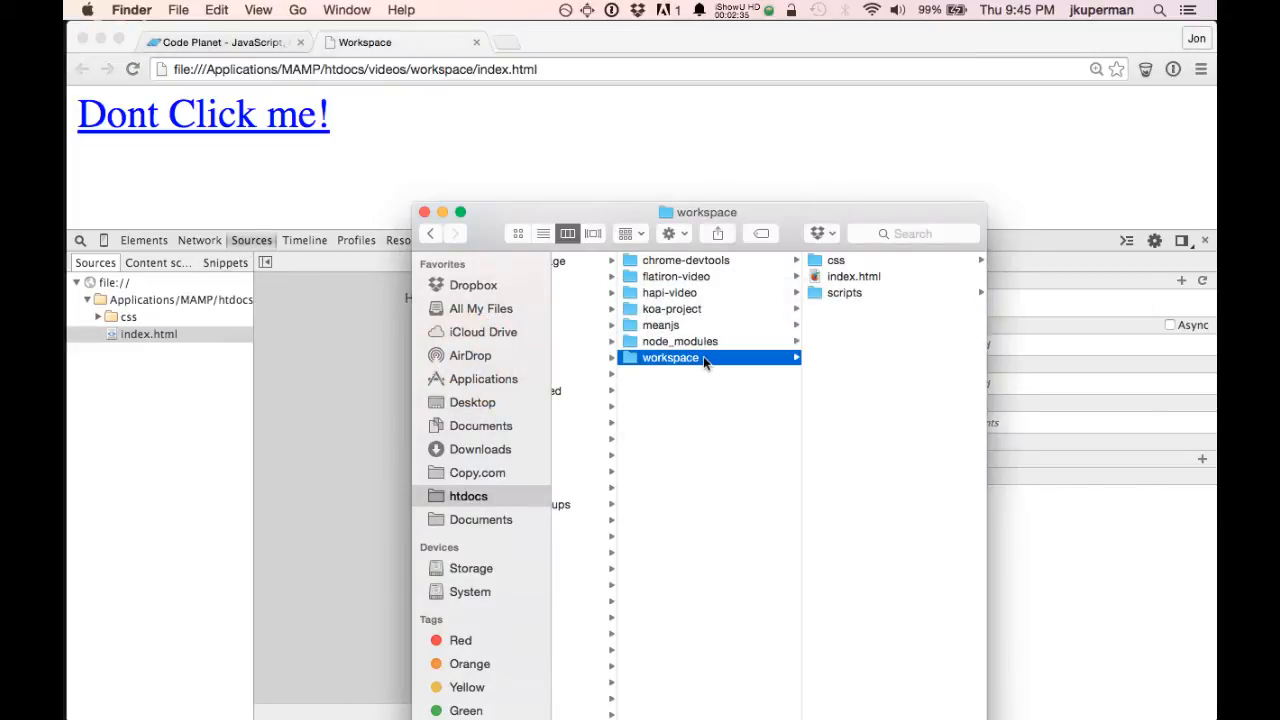
left_click_drag(705, 357, 357, 388)
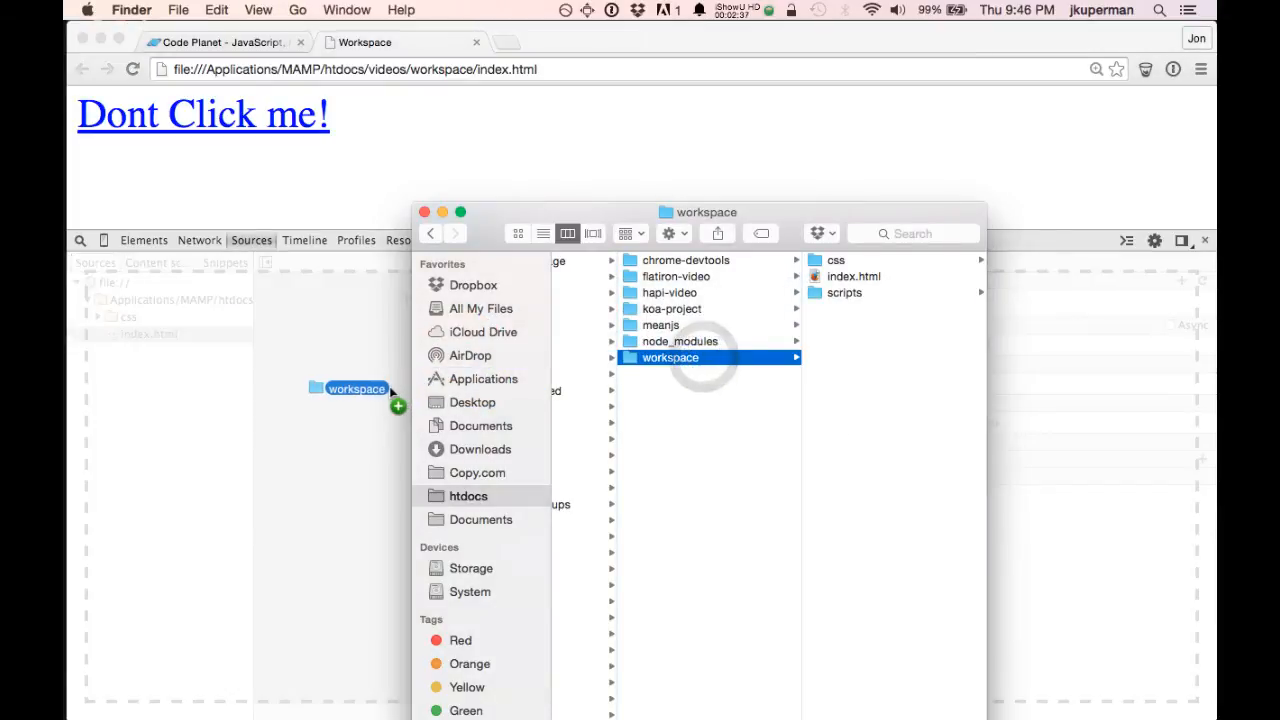
left_click_drag(357, 388, 540, 486)
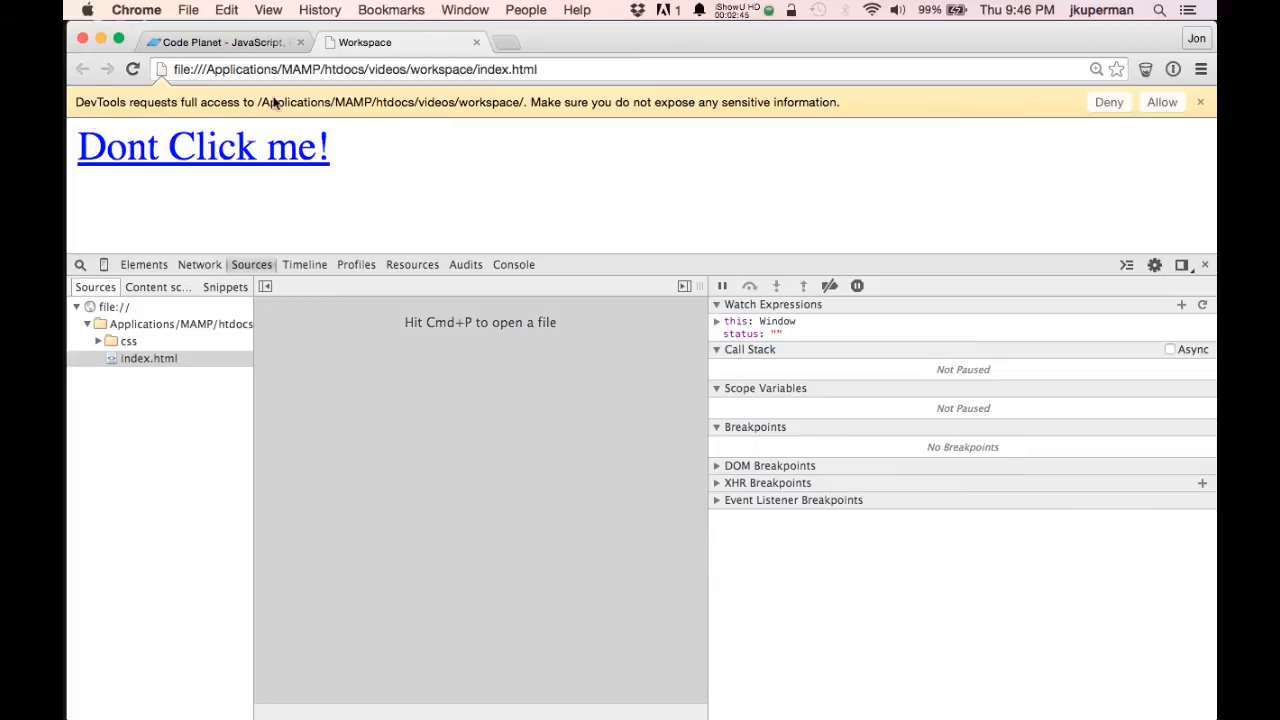
mouse_move(375, 117)
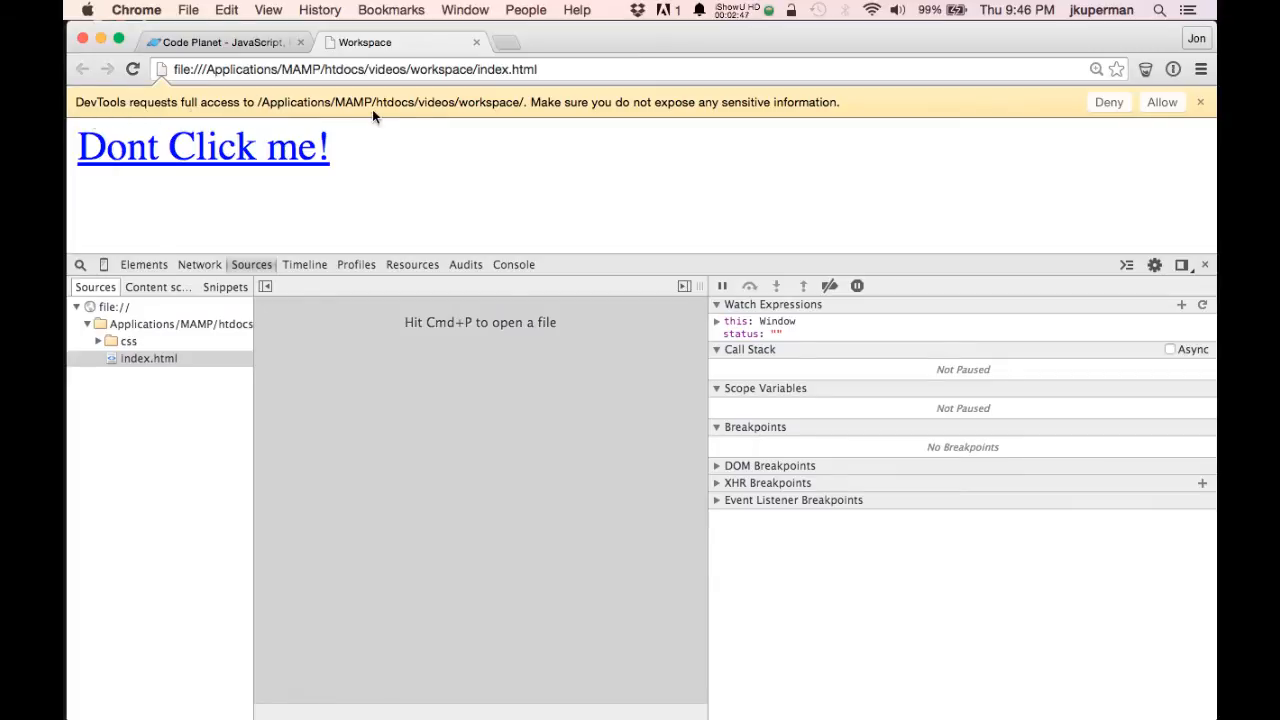
mouse_move(585, 118)
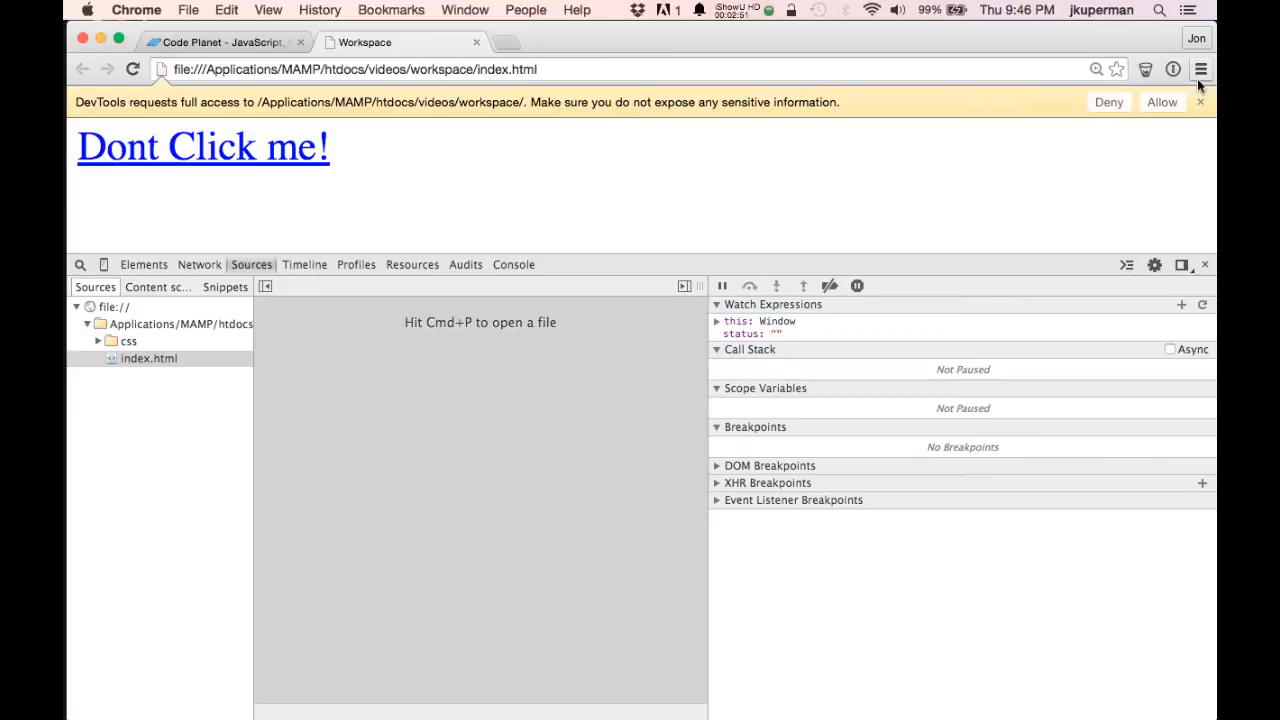
Step: Allow folder access, then expand the css, workspace and scripts folders in Sources
left_click(1162, 102)
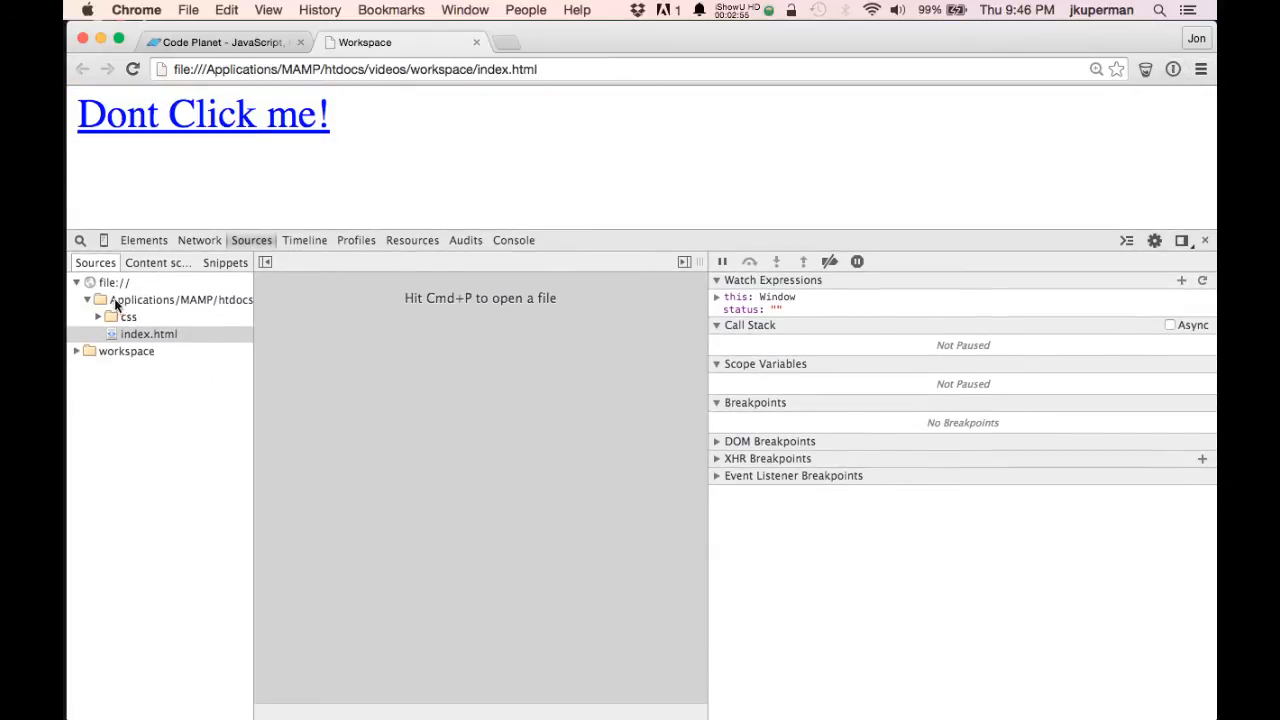
left_click(149, 333)
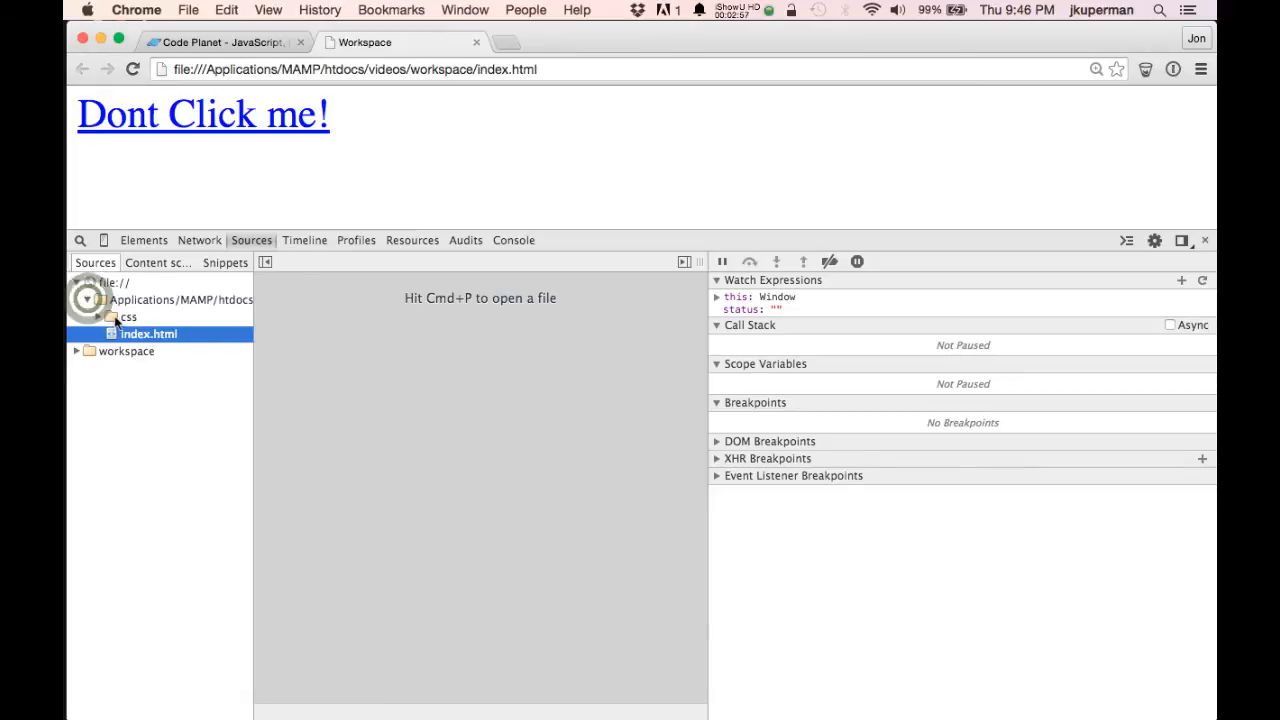
left_click(112, 317)
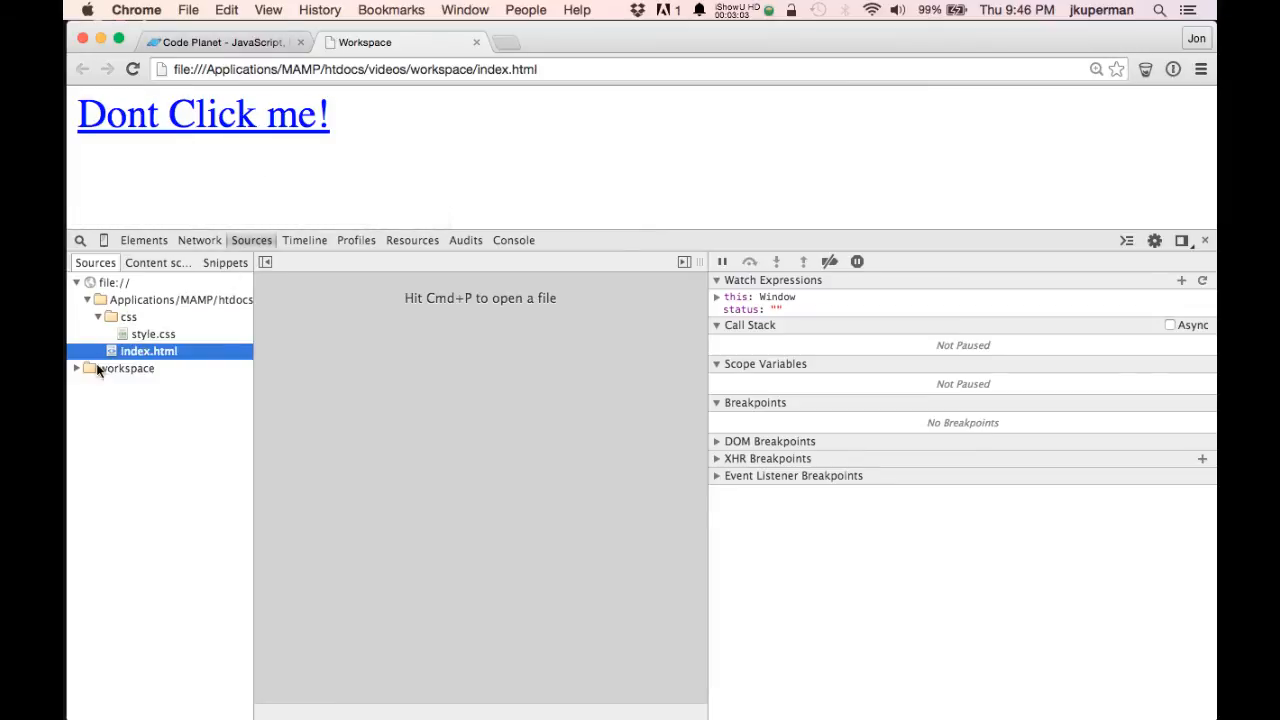
left_click(77, 368)
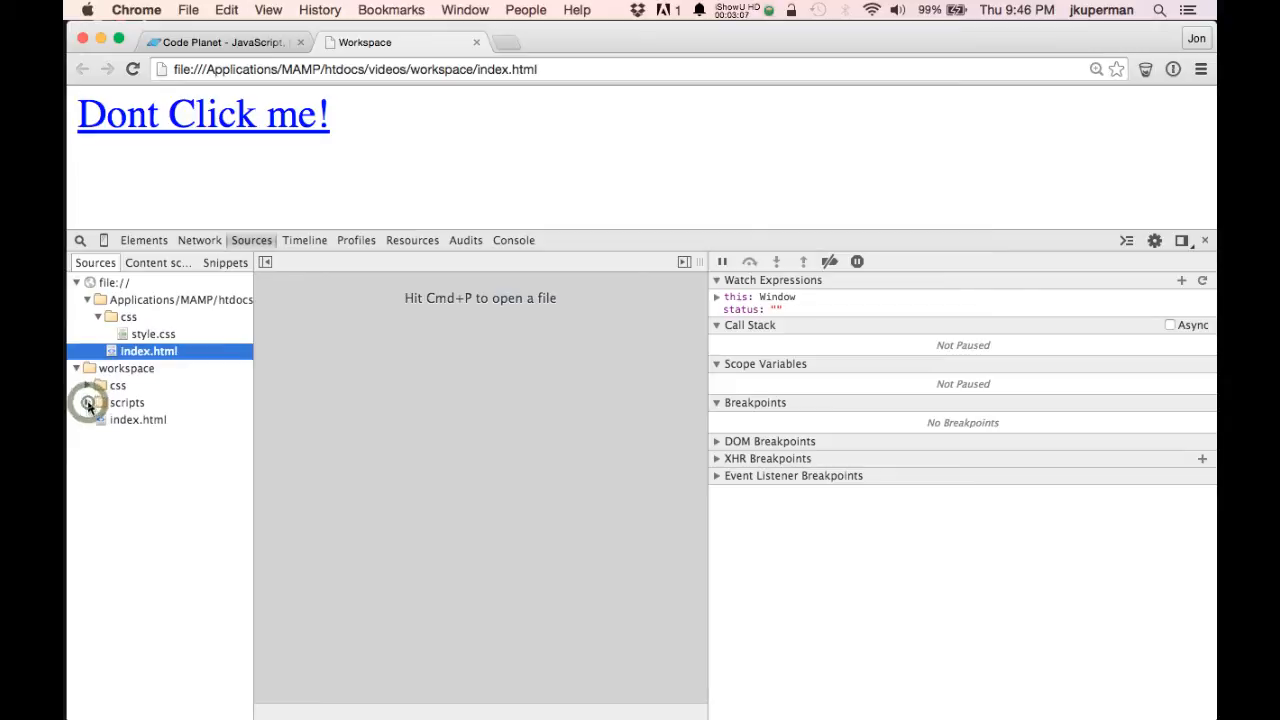
left_click(98, 384)
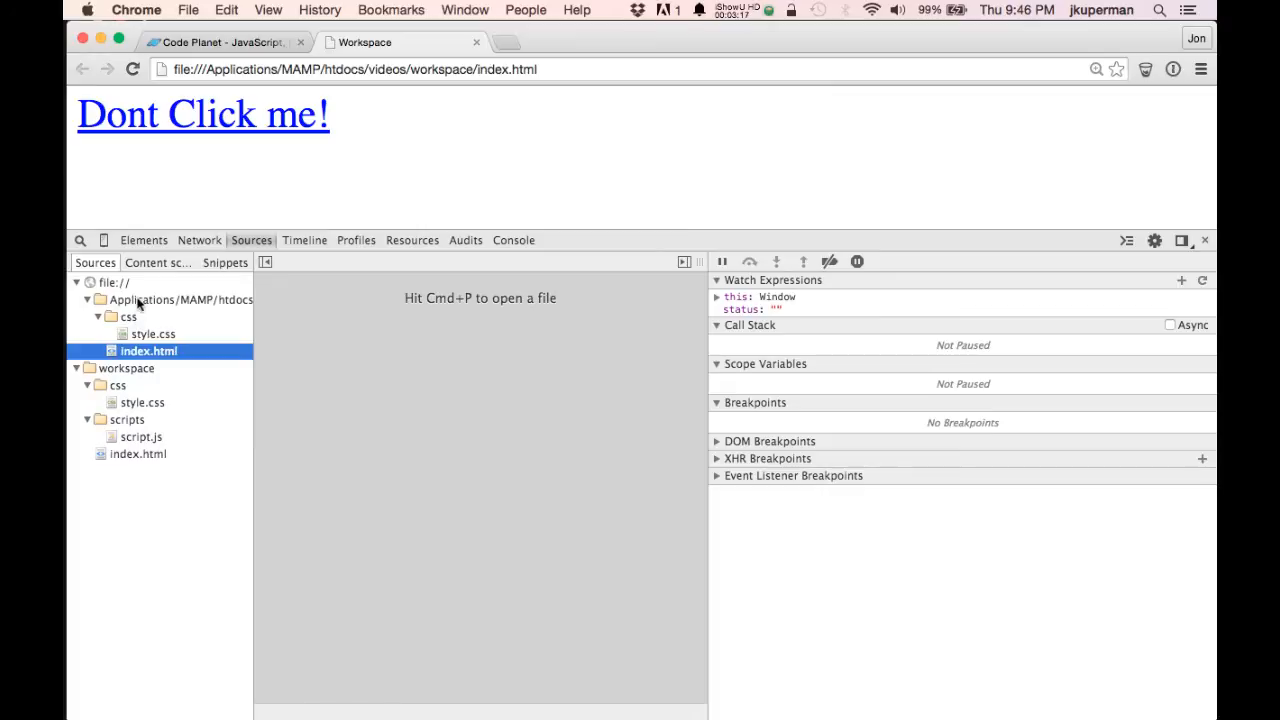
mouse_move(140, 305)
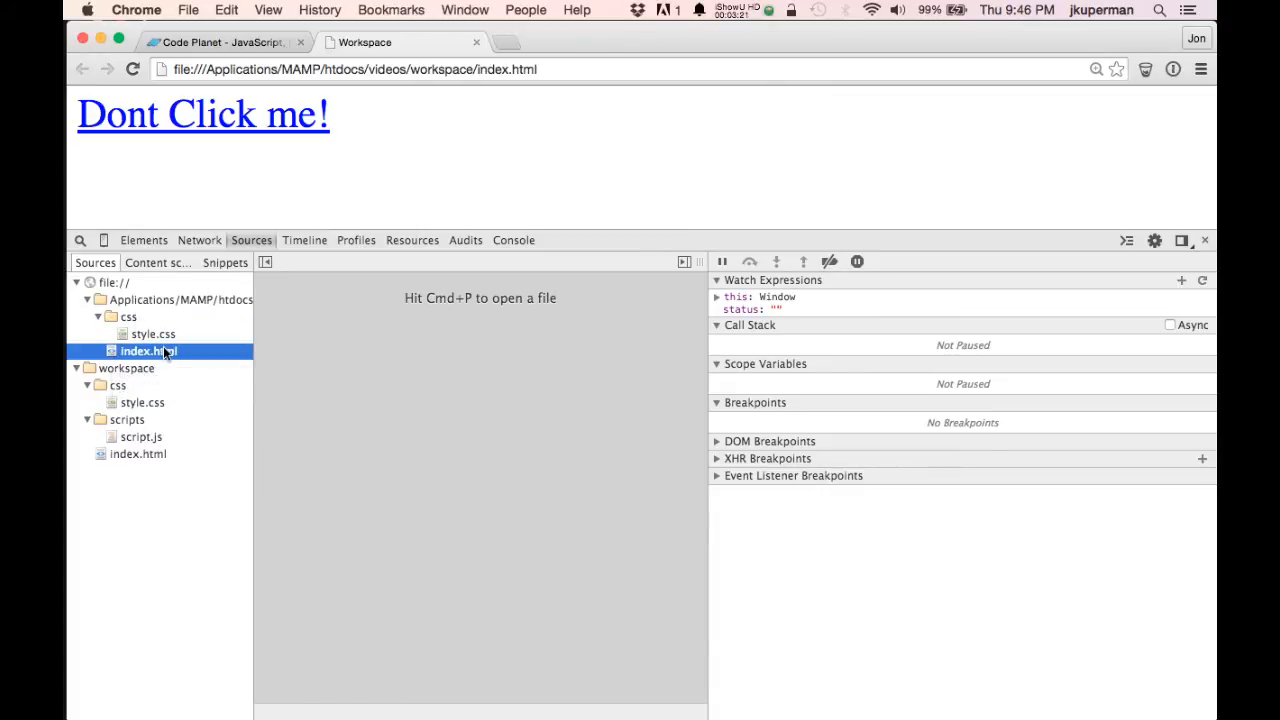
mouse_move(148, 351)
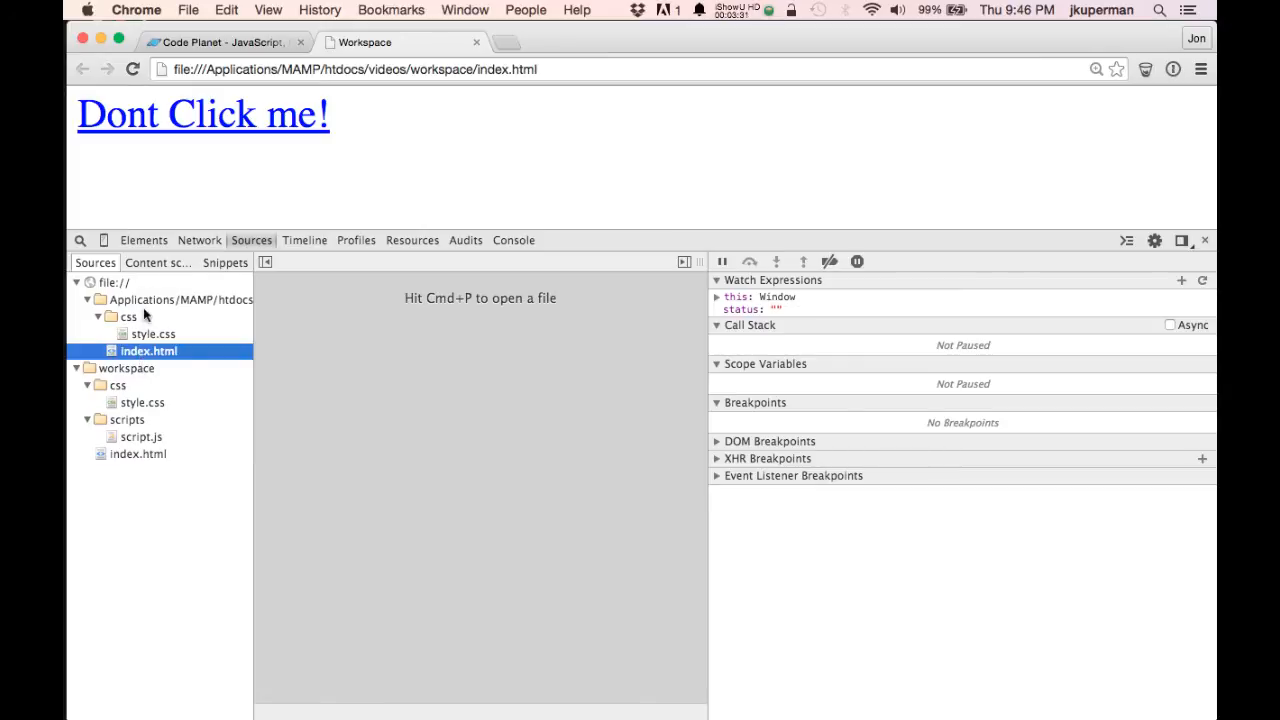
Step: Map the served index.html to workspace/index.html and accept the inspector restart
right_click(148, 351)
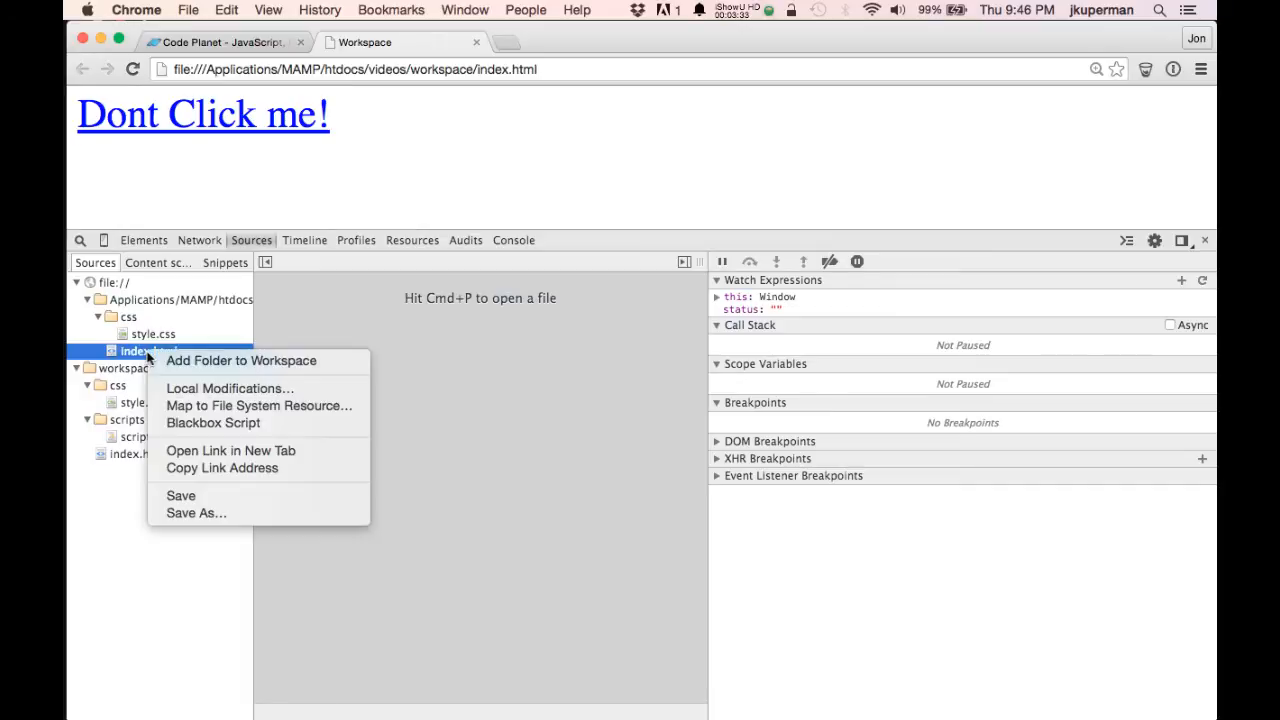
mouse_move(258, 405)
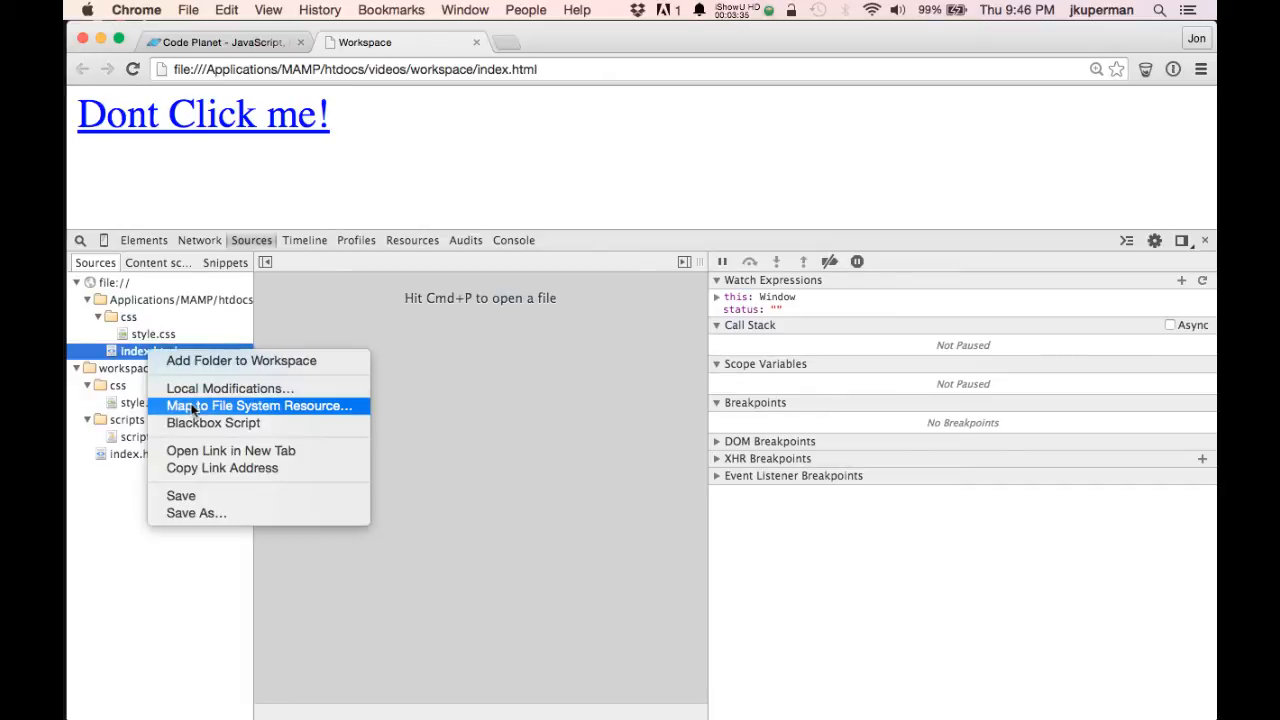
mouse_move(315, 412)
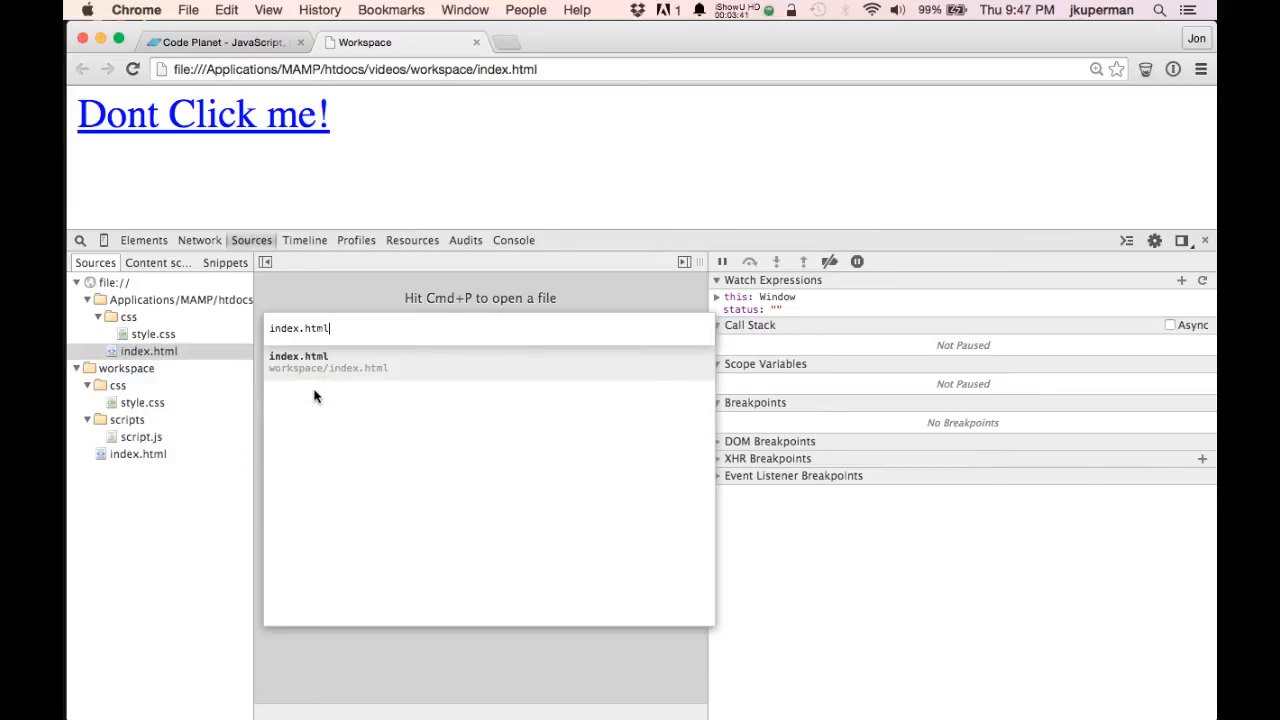
mouse_move(337, 375)
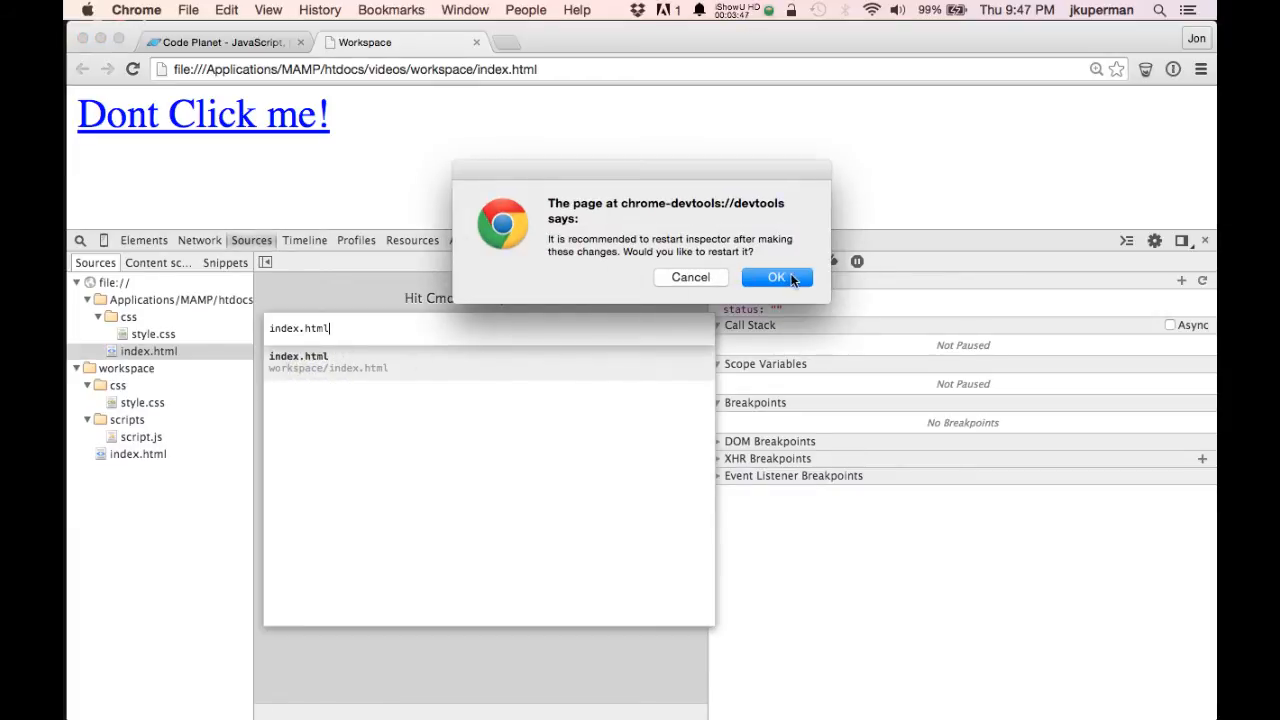
left_click(777, 277)
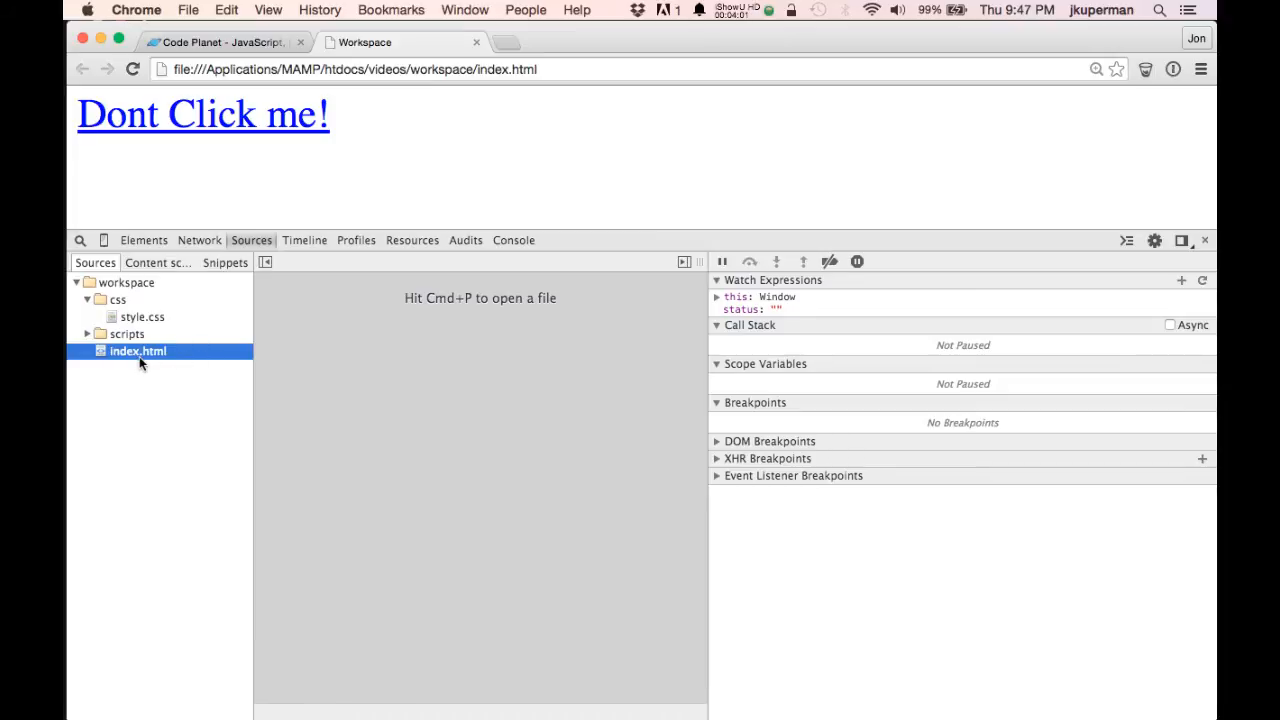
mouse_move(138, 351)
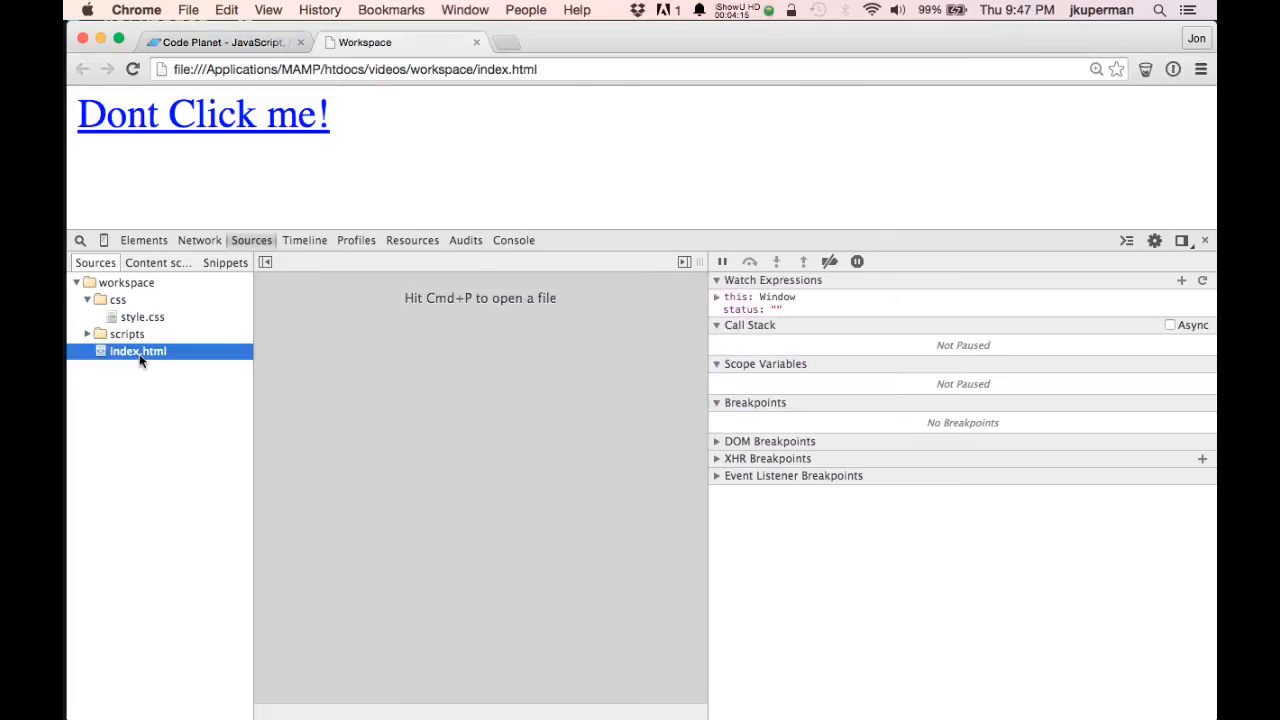
Step: Open workspace/index.html in the Sources editor
left_click(138, 351)
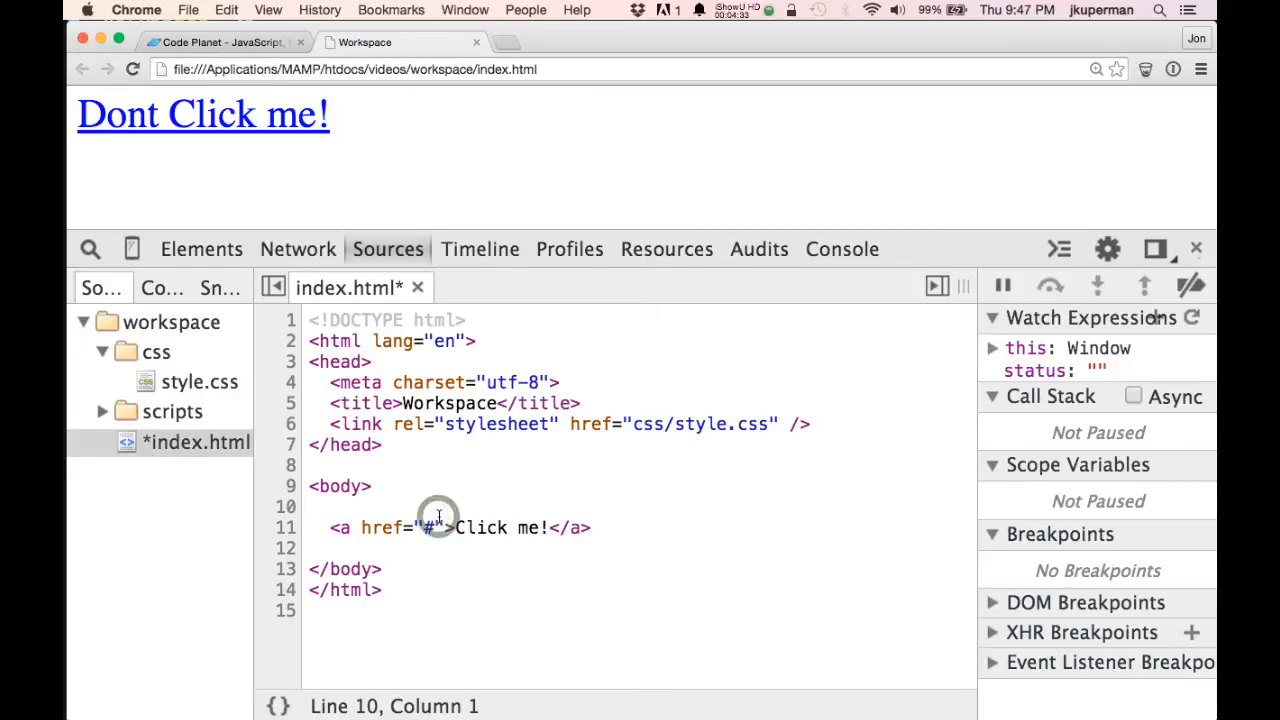
Step: Confirm in iTerm that index.html on disk shows the 'Click me!' link, then leave vim
key("cmd+s")
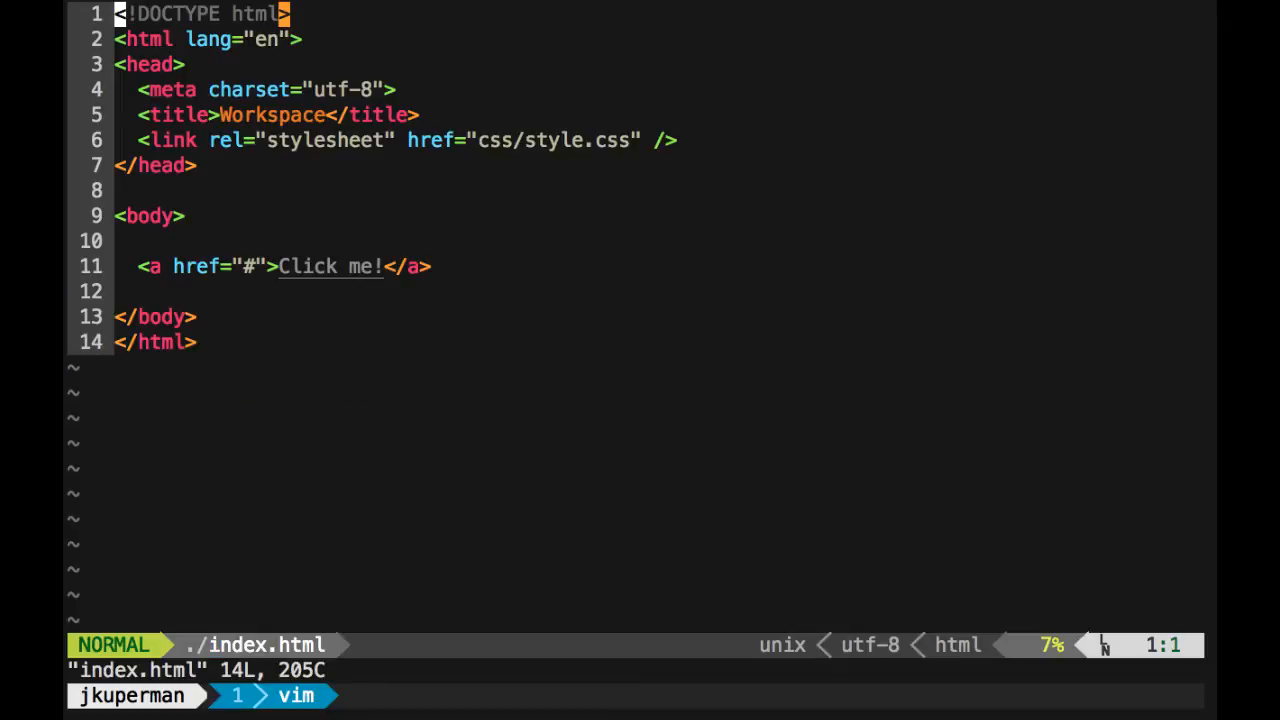
key("V")
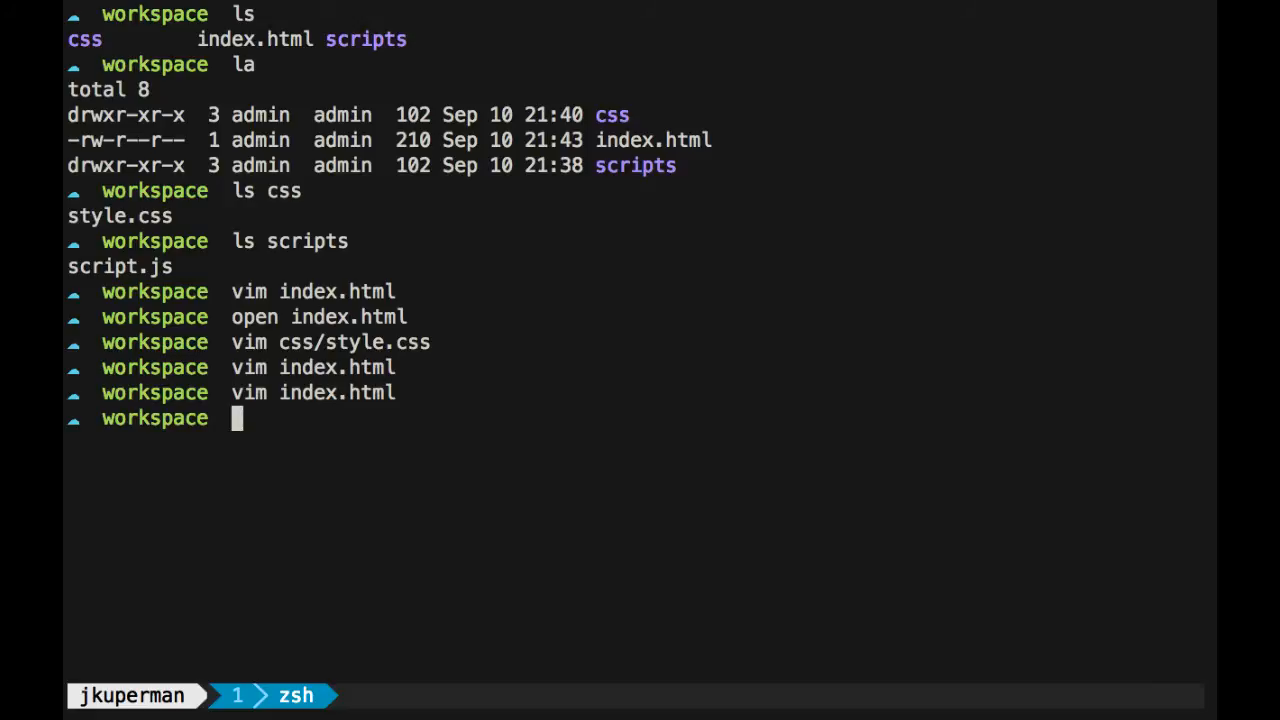
key("cmd+tab")
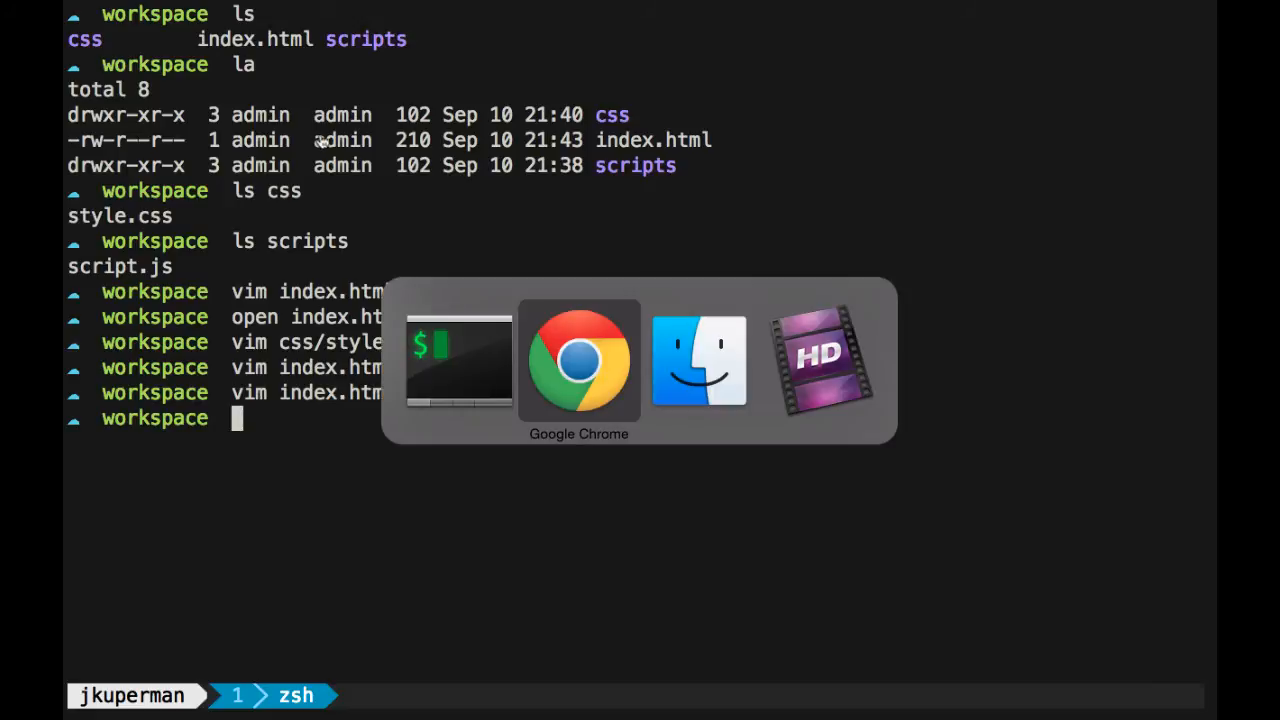
Step: Inspect the Click me! link element in DevTools
left_click(578, 360)
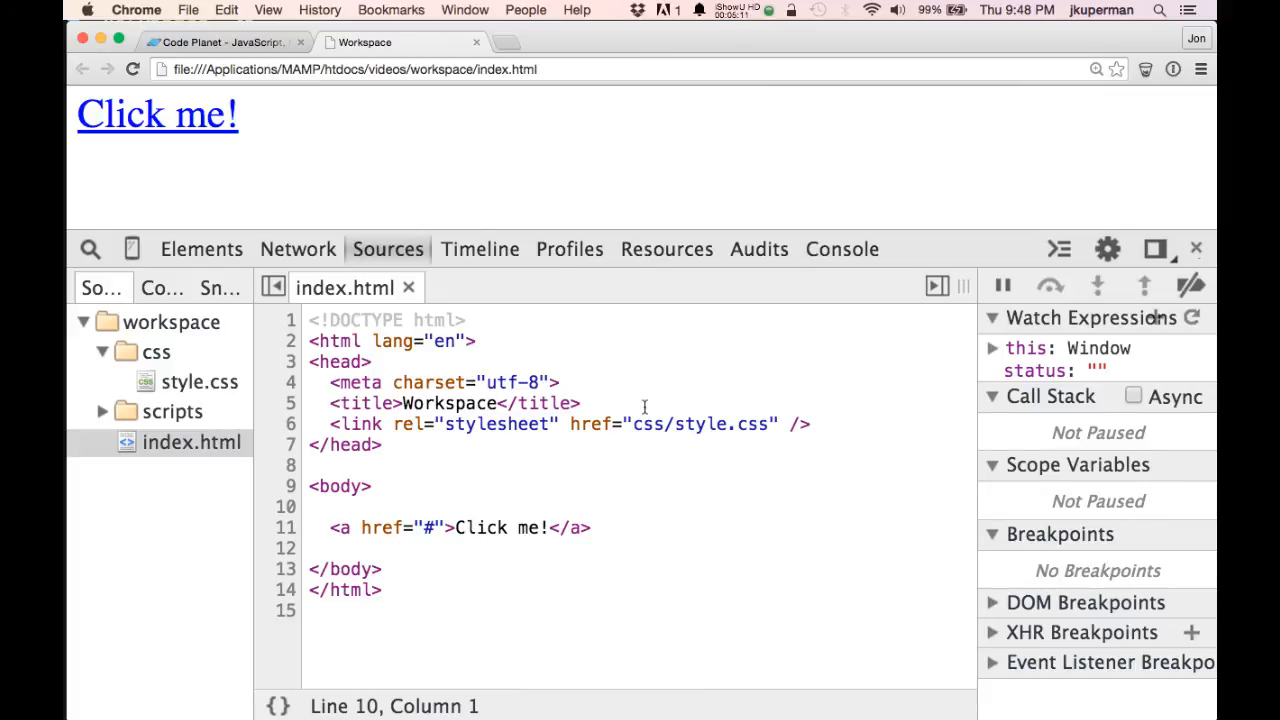
mouse_move(973, 407)
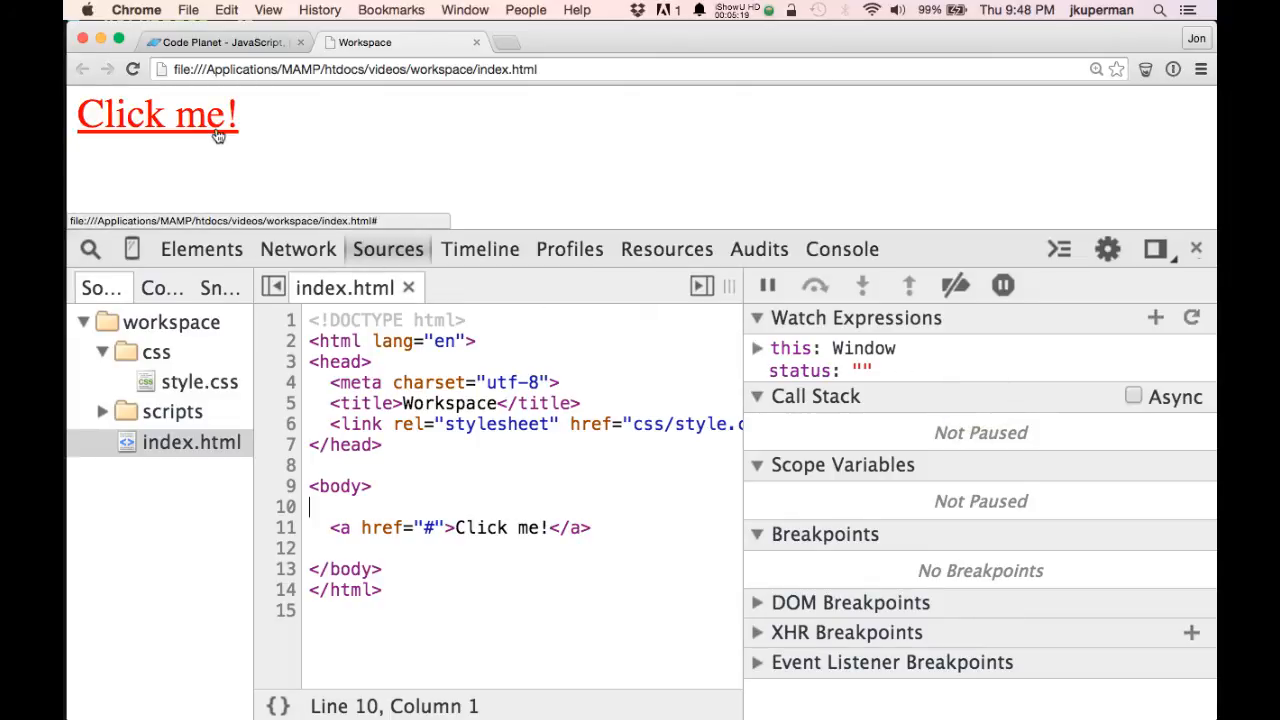
right_click(156, 114)
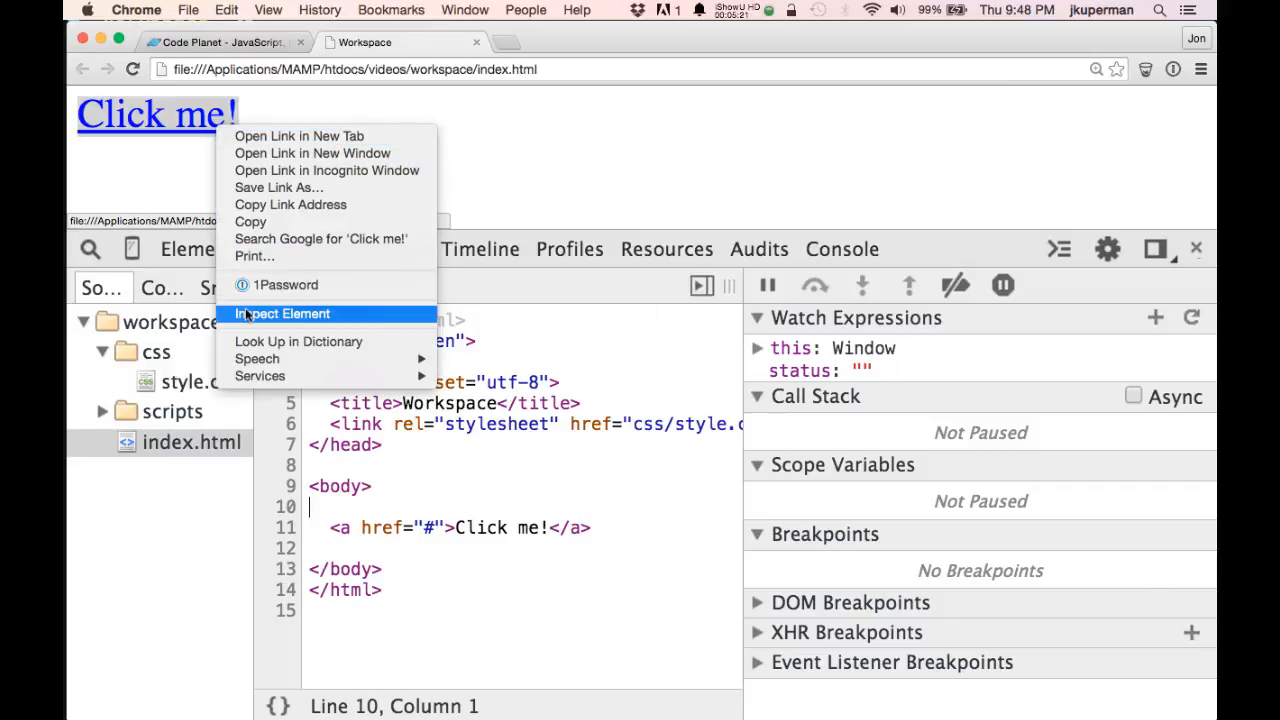
left_click(283, 313)
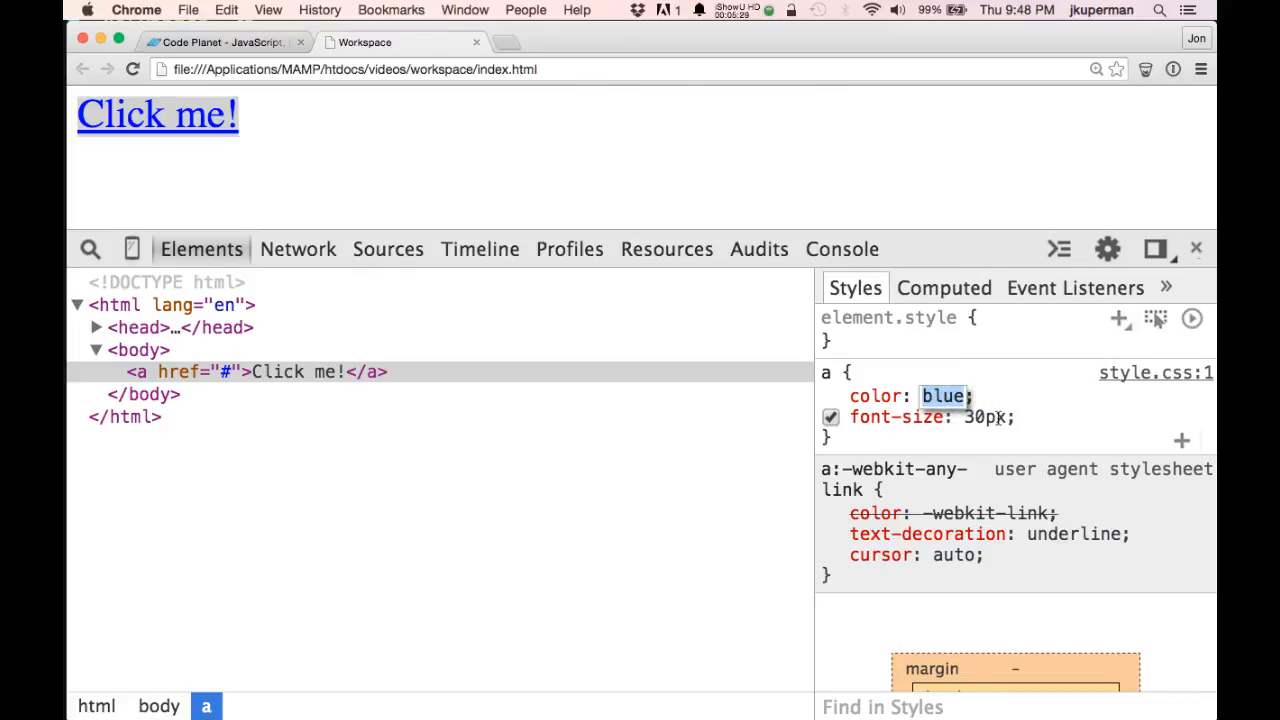
Step: Style the link with color #333, 20px, no underline, sans-serif and uppercase
type("#333;")
type("san")
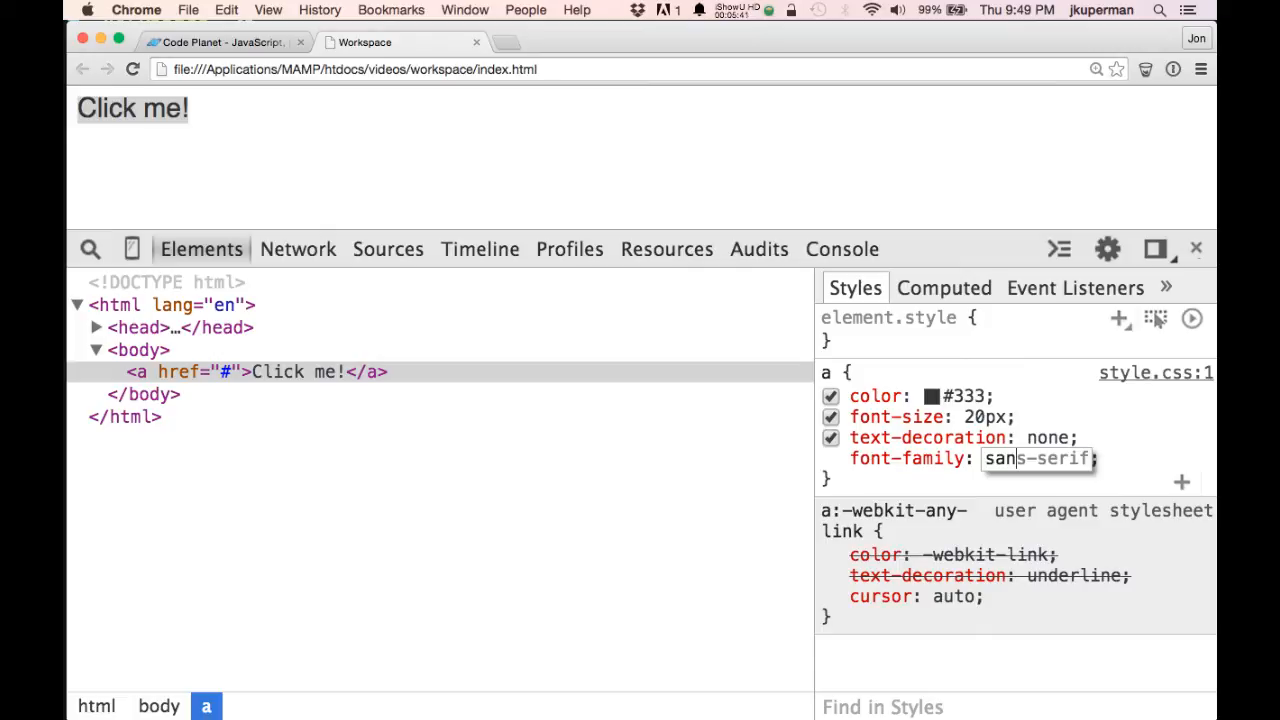
double_click(1037, 458)
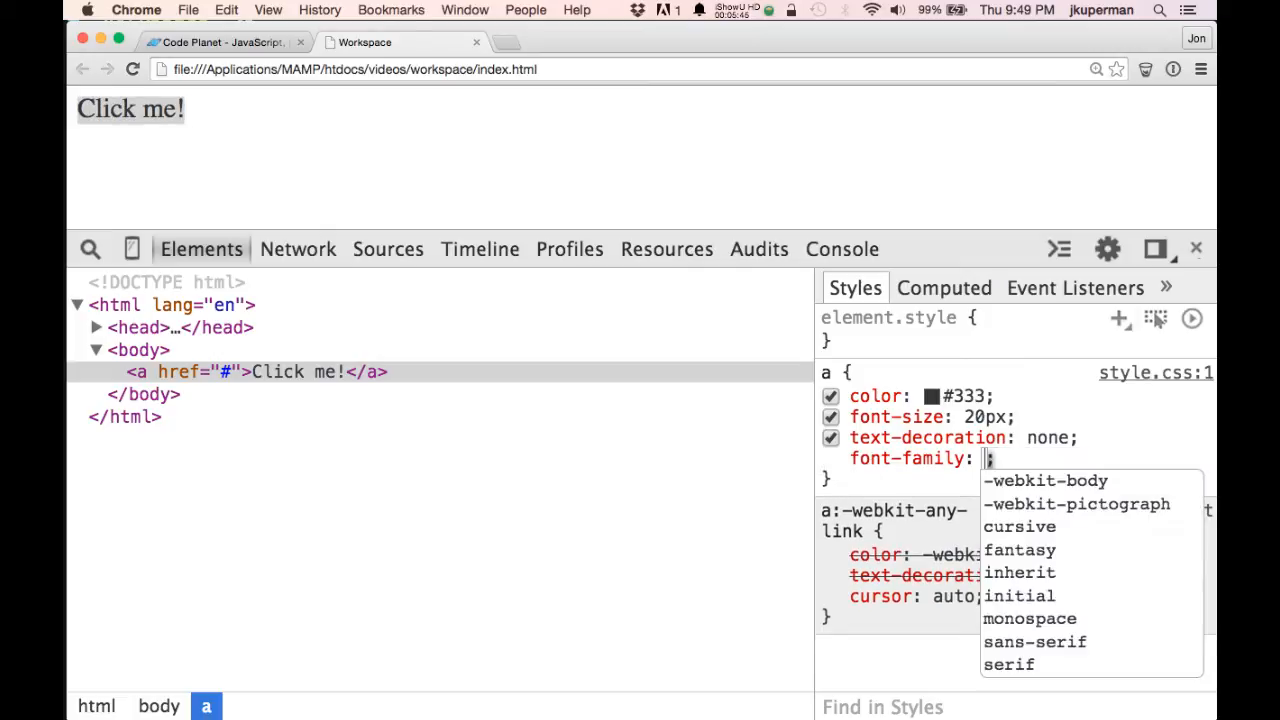
left_click(1034, 641)
type("text-transform: uppercase;")
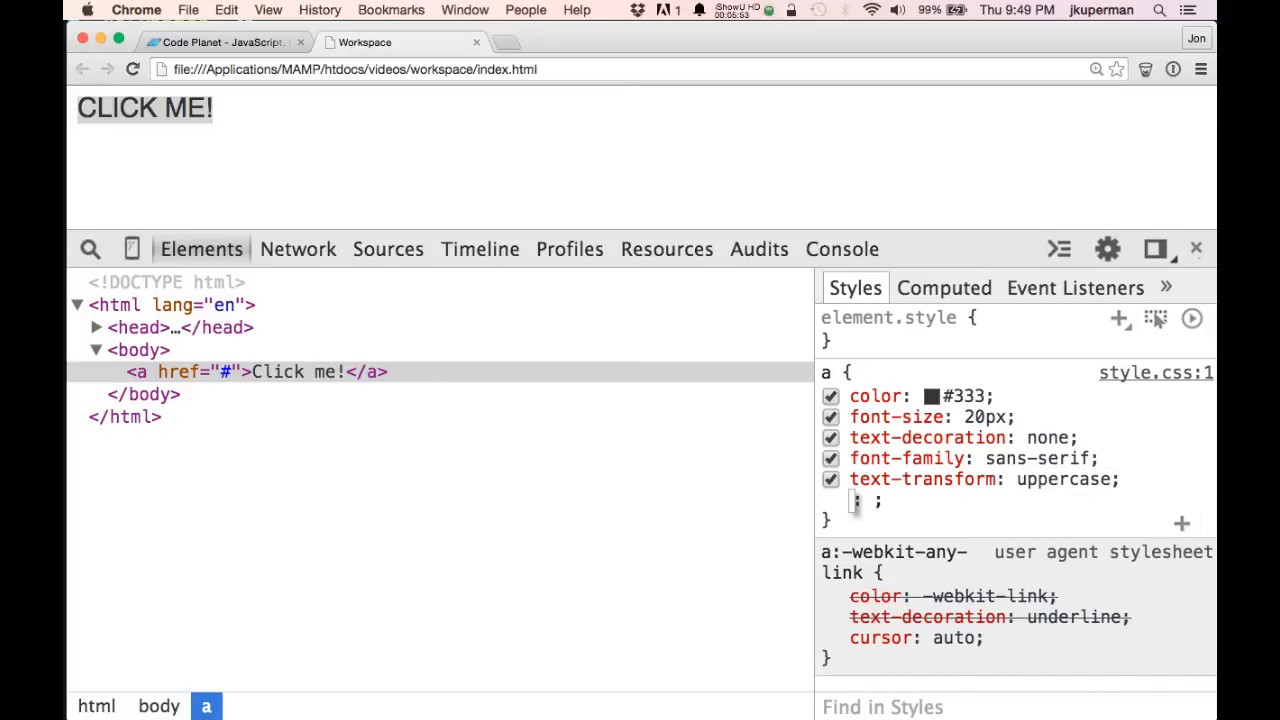
type("box")
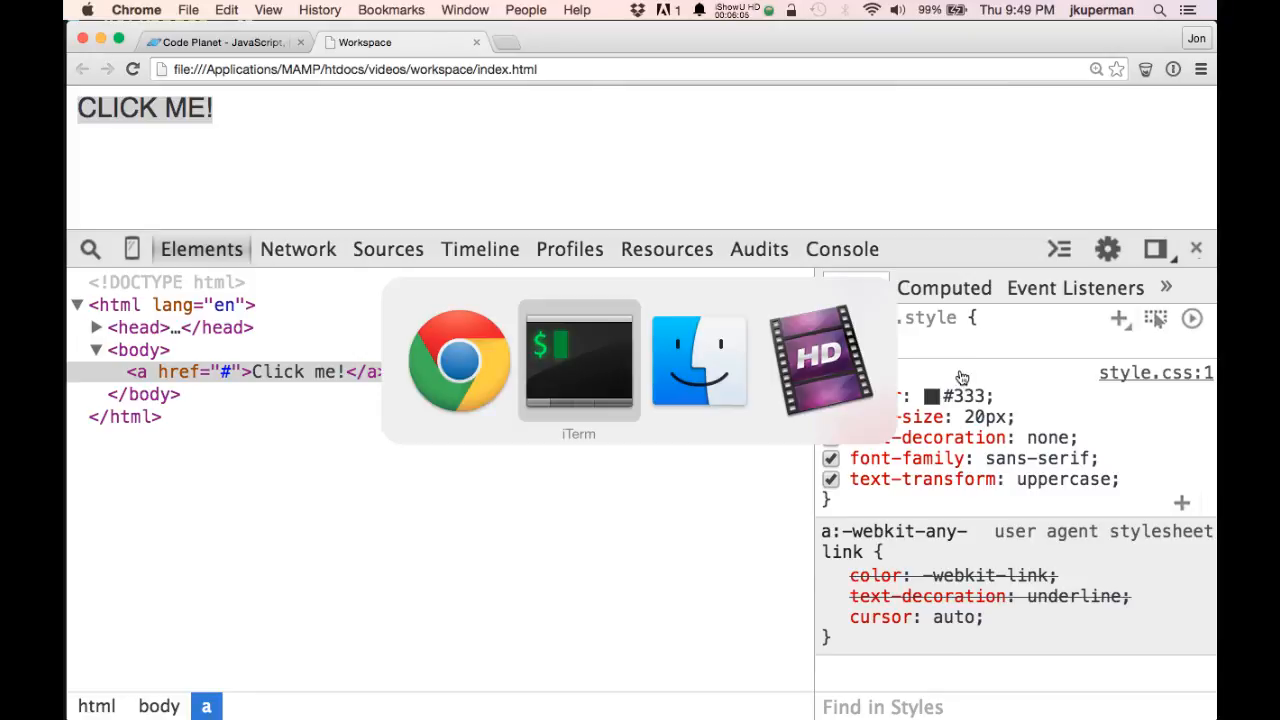
Step: Check css/style.css in vim for the new link rules, then quit vim
left_click(578, 360)
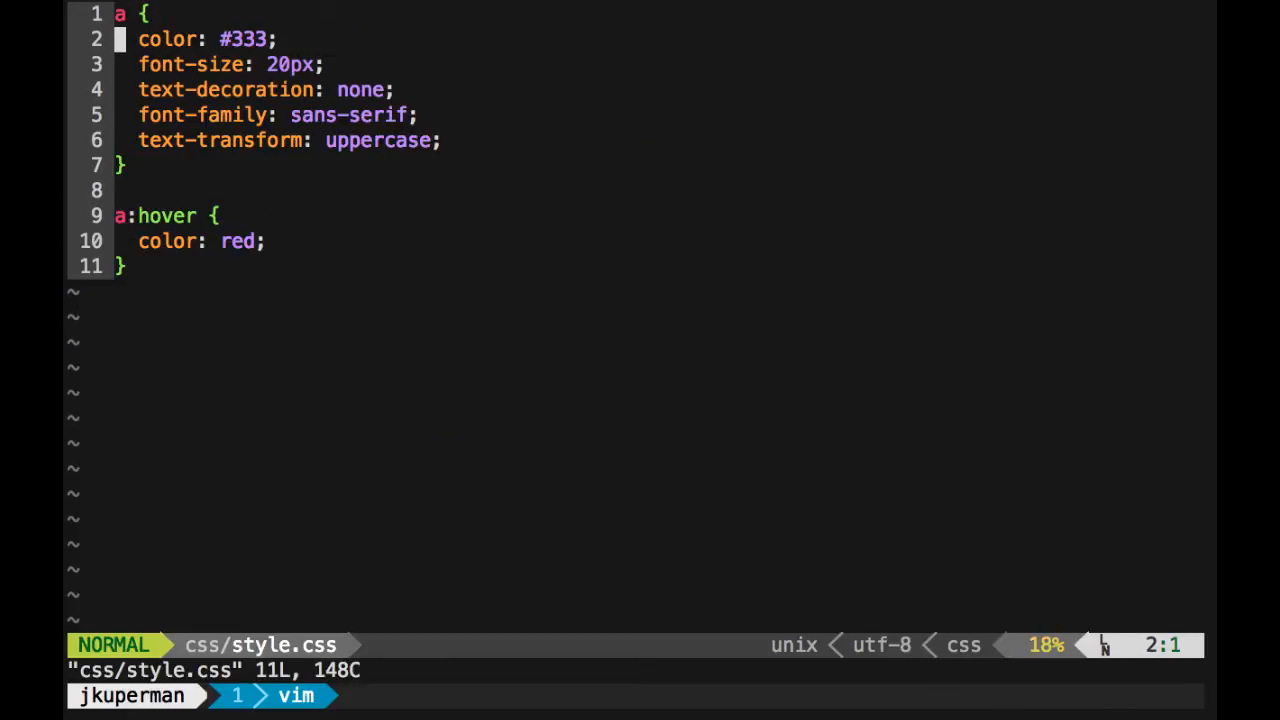
type(":q")
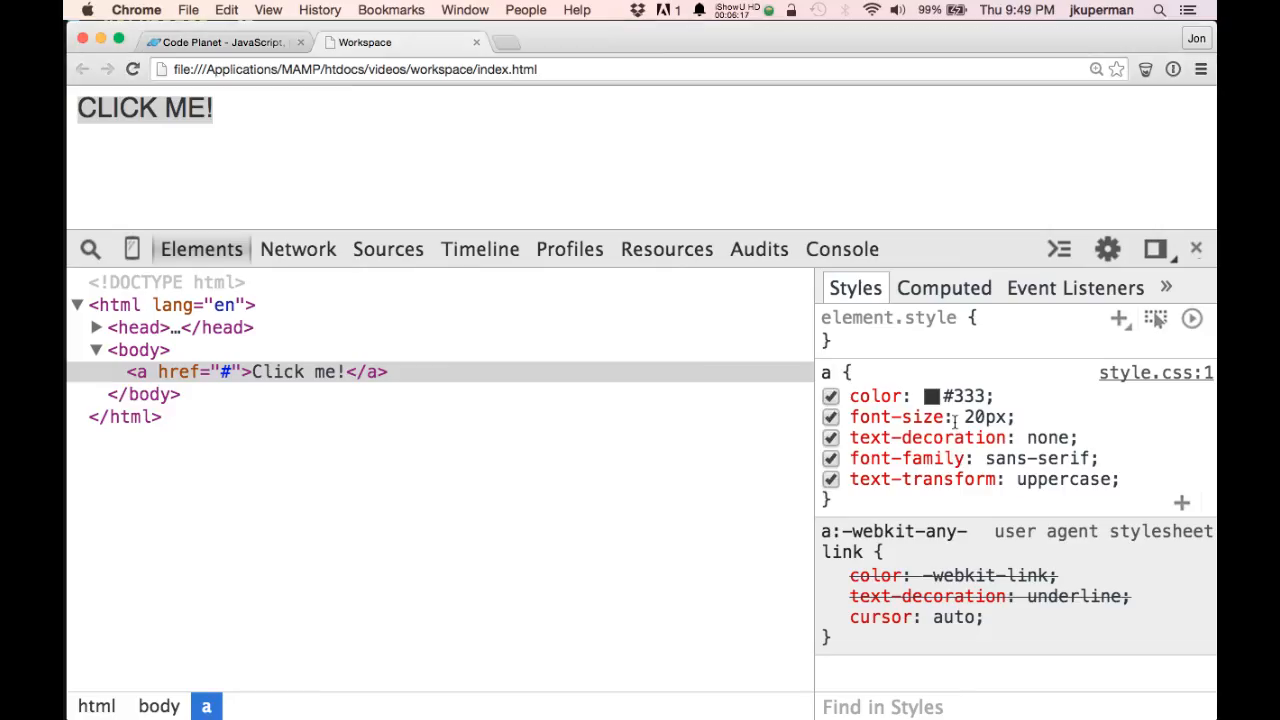
mouse_move(899, 396)
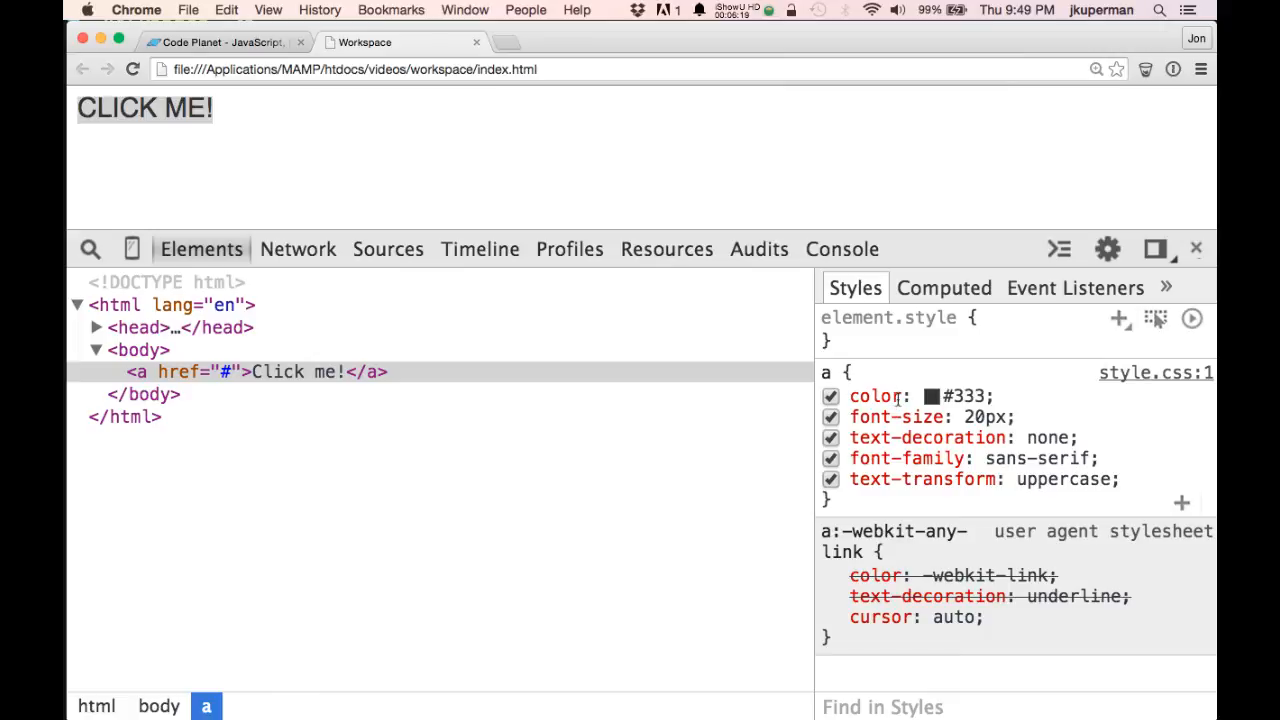
mouse_move(875, 395)
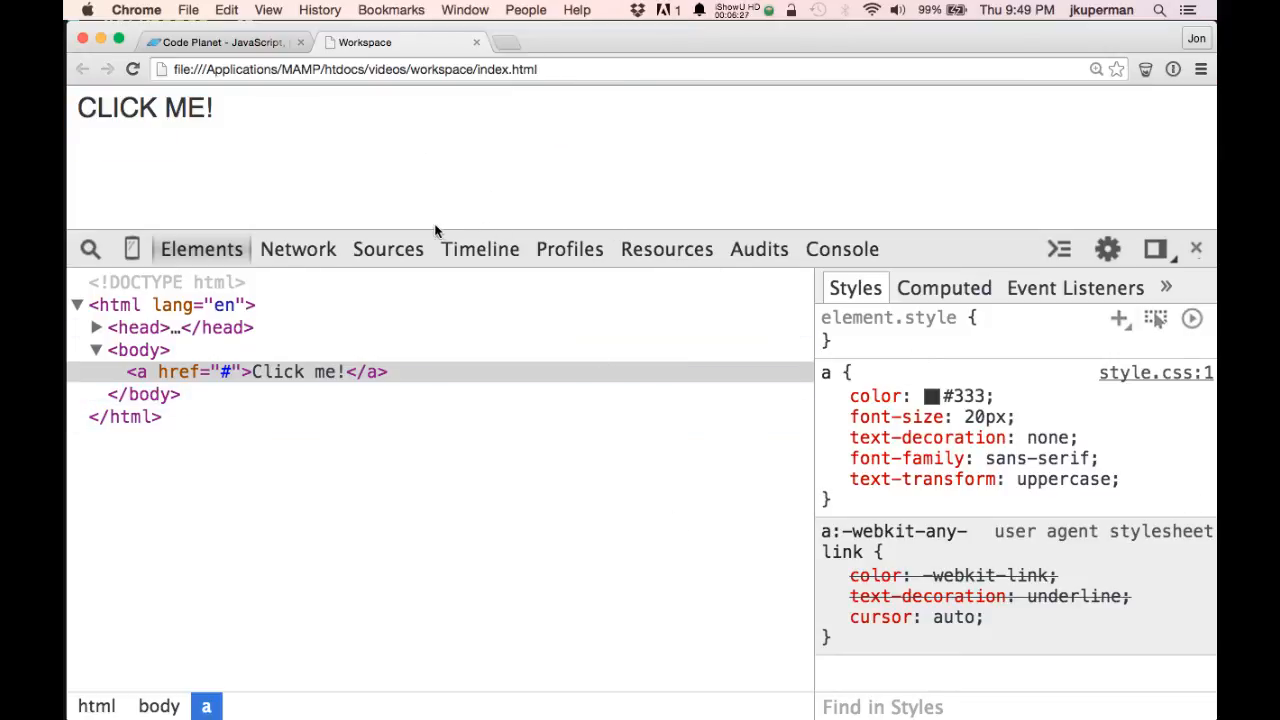
mouse_move(297, 249)
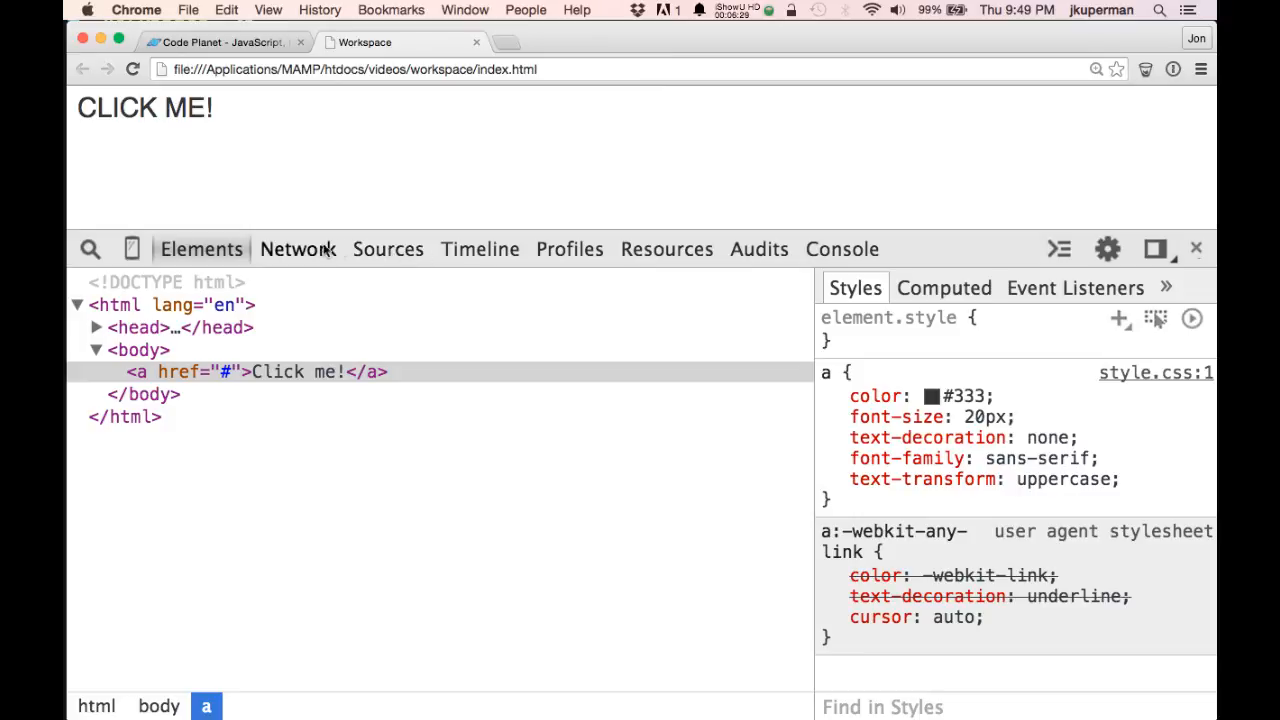